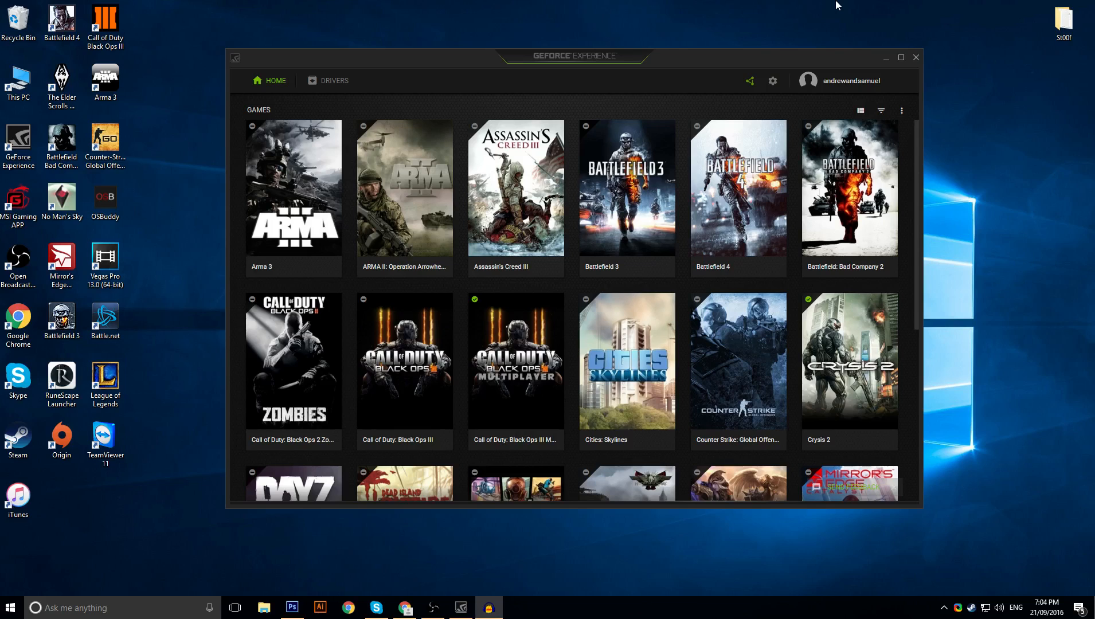
- Show the Drivers page confirming Game Ready Driver 372.70 is installed, after a detour via Home
drag(572, 57, 605, 60)
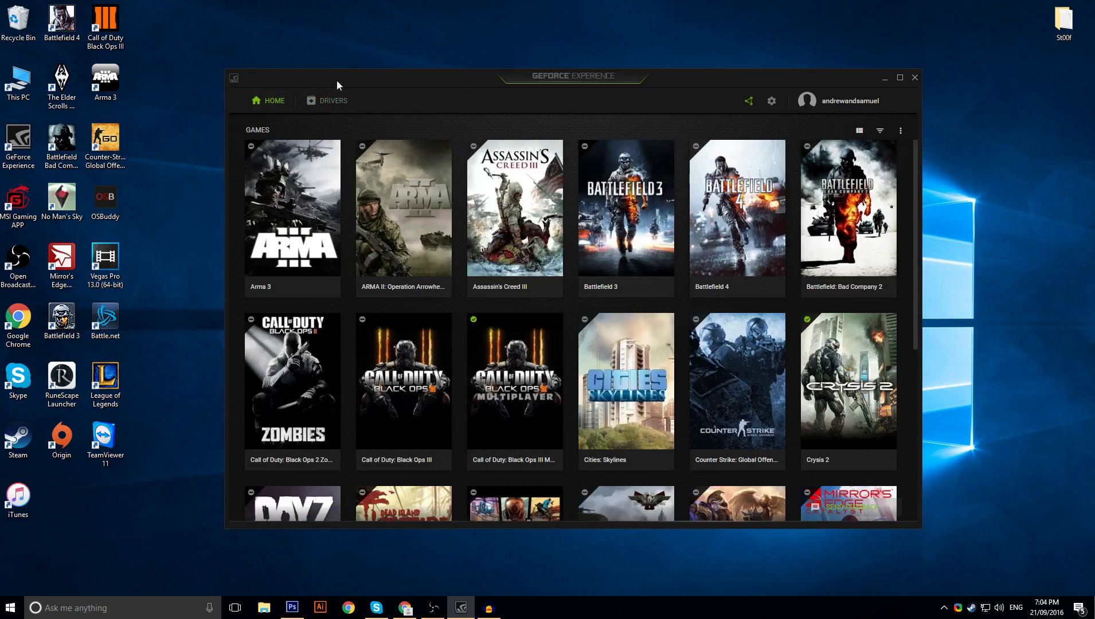
click(333, 100)
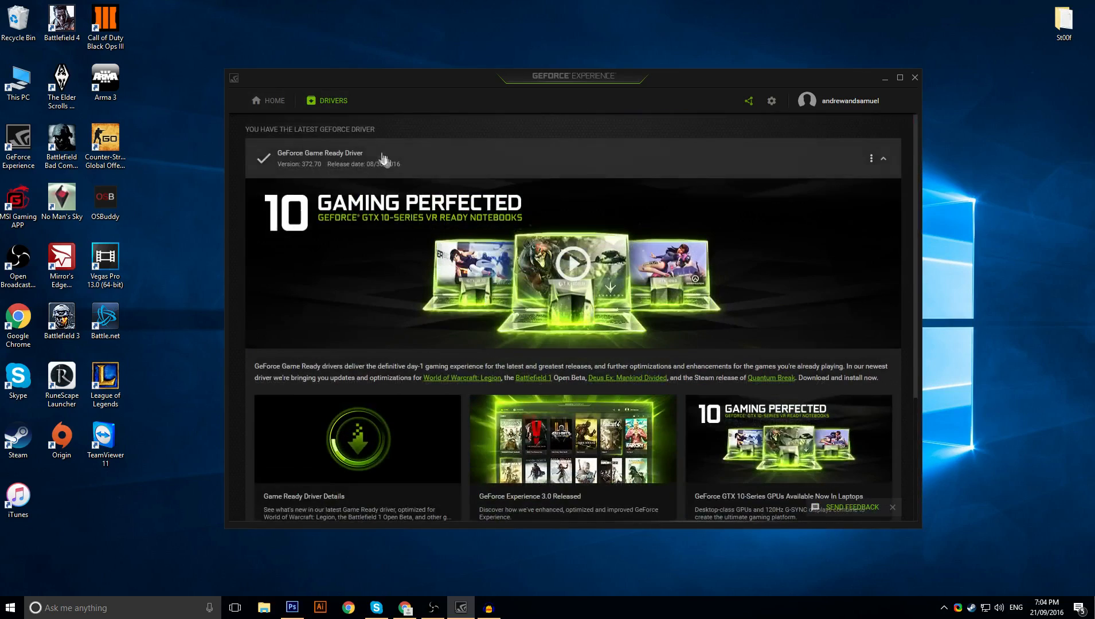
click(272, 101)
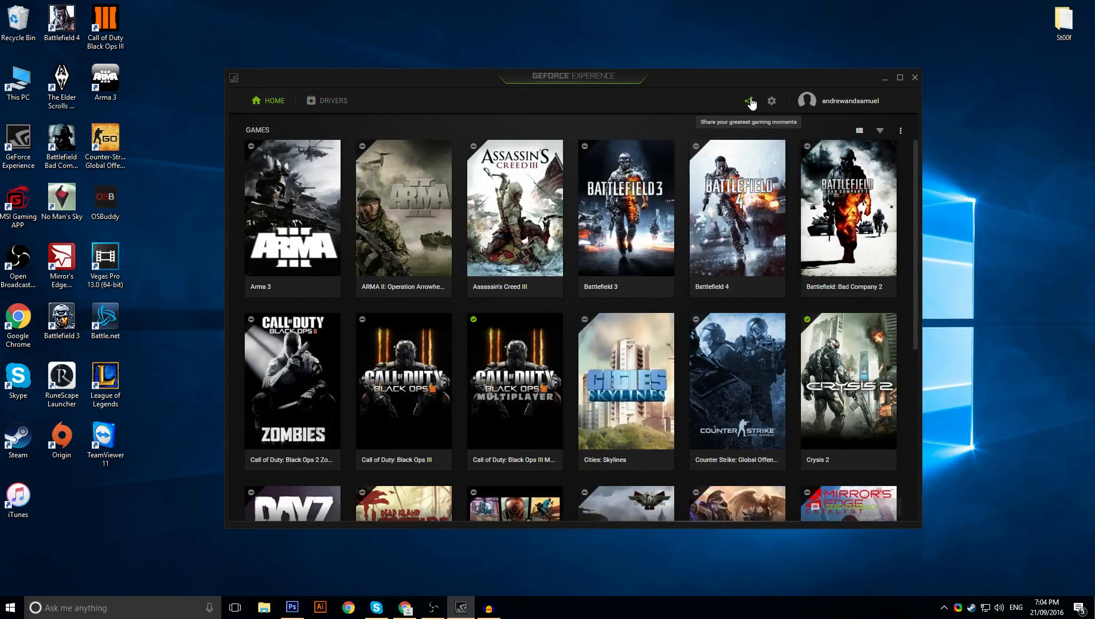
click(331, 101)
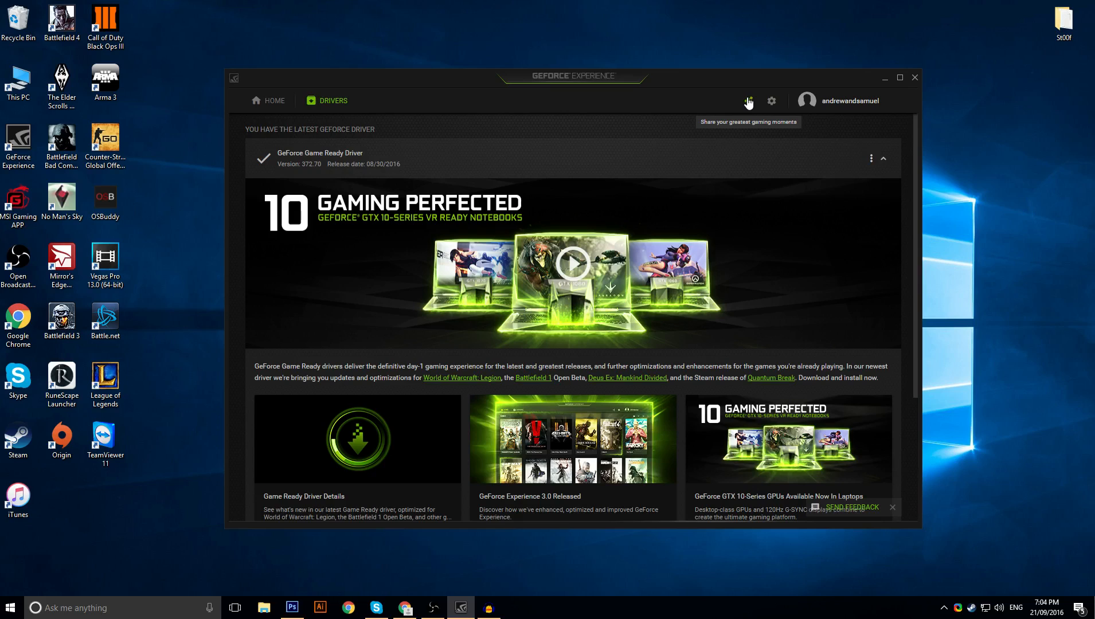
- Bring up the share overlay's Instant Replay tile with its turn-on and customise options
click(747, 101)
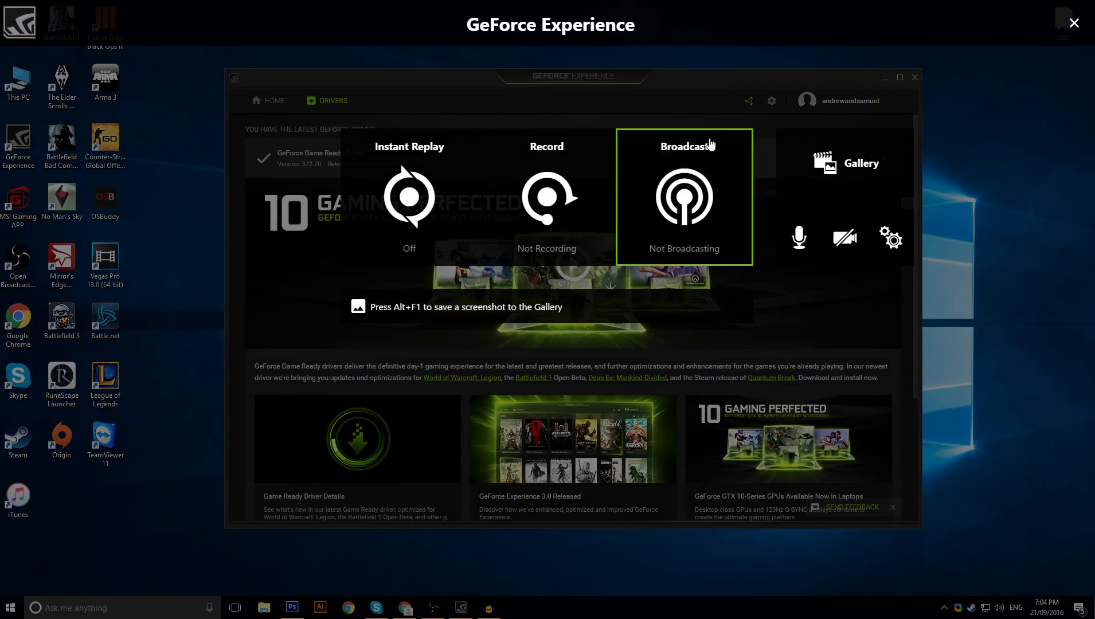
mouse_move(712, 133)
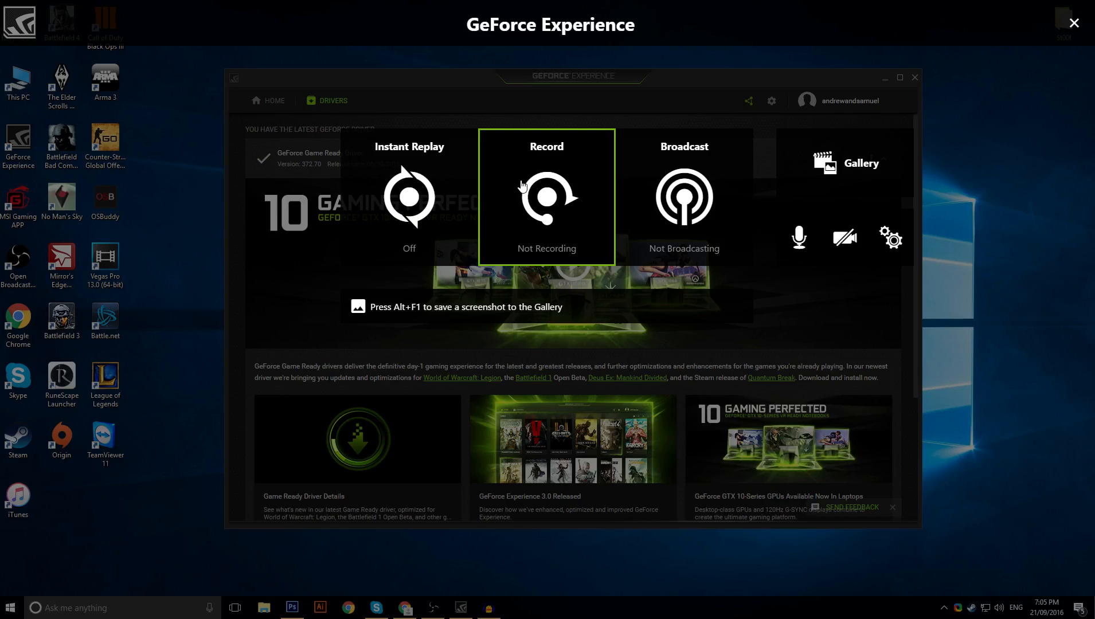
mouse_move(408, 197)
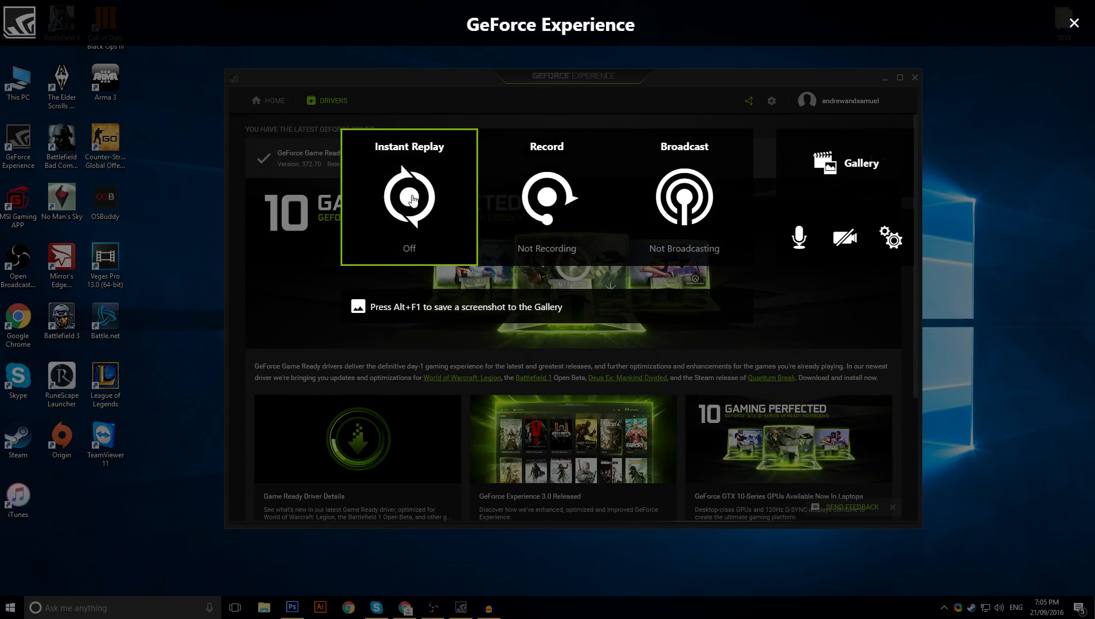
mouse_move(408, 208)
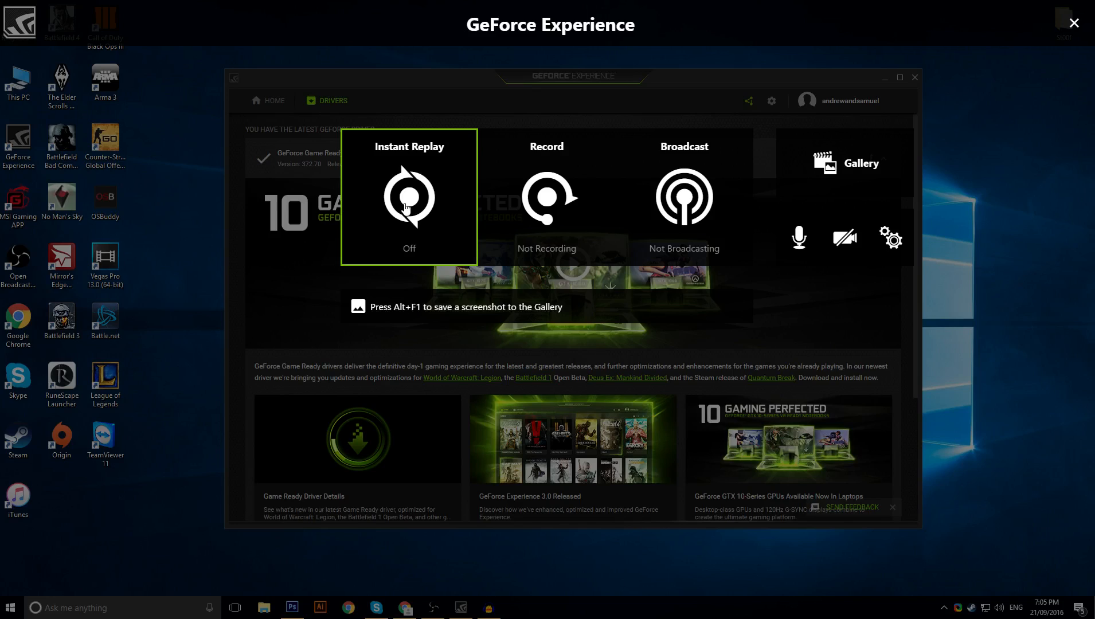
mouse_move(514, 180)
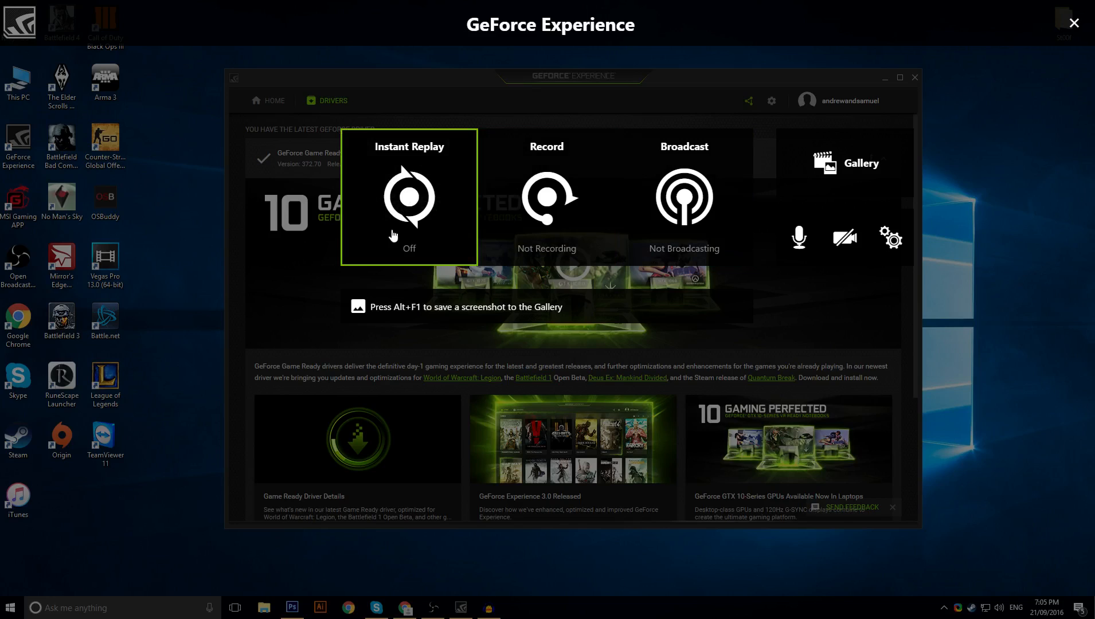
click(408, 195)
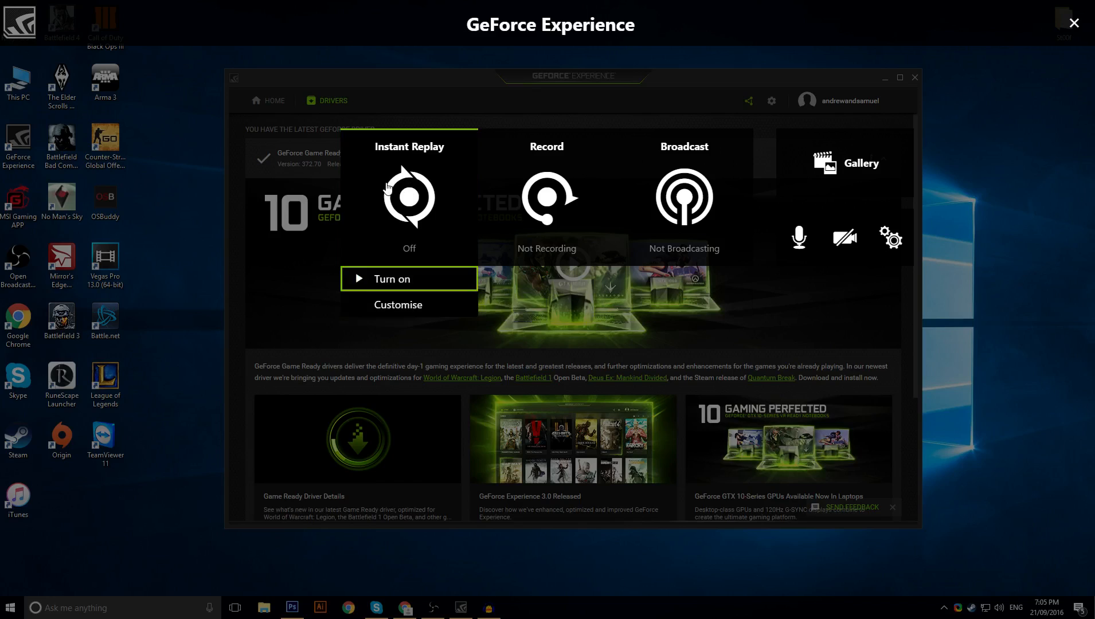
- In Instant Replay Customise, try replay lengths of 10.5, 1 and 10 minutes
click(398, 305)
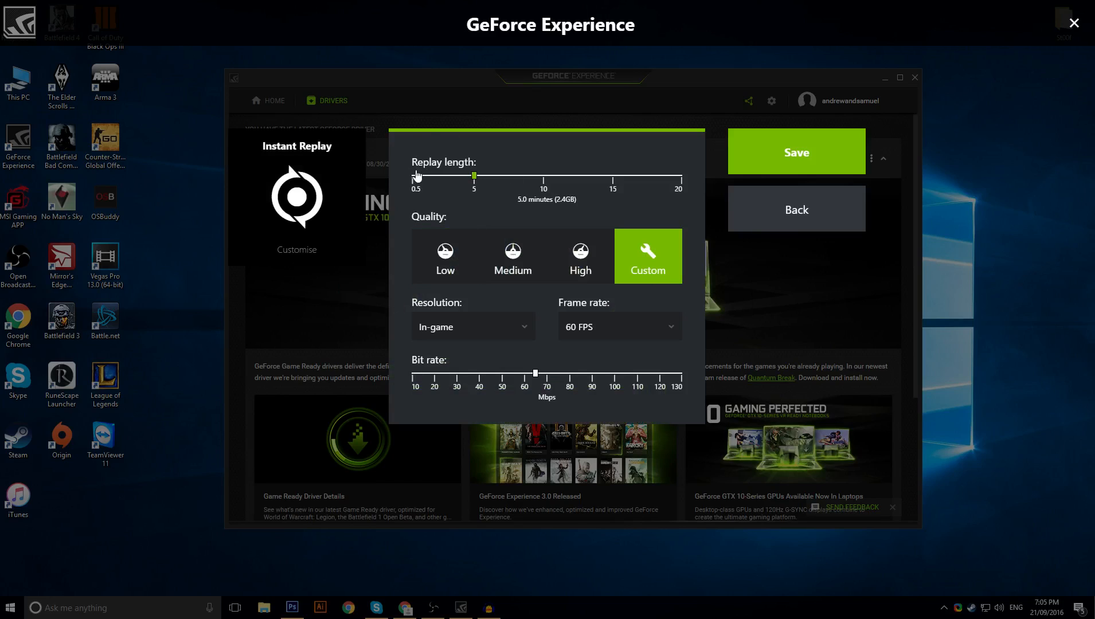
mouse_move(417, 222)
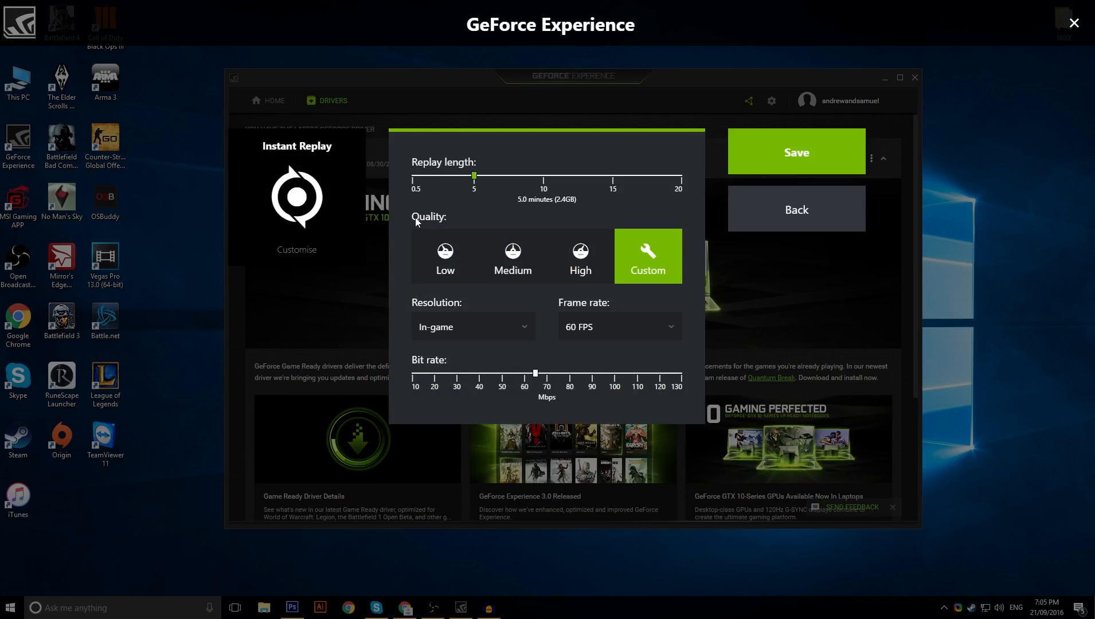
mouse_move(482, 180)
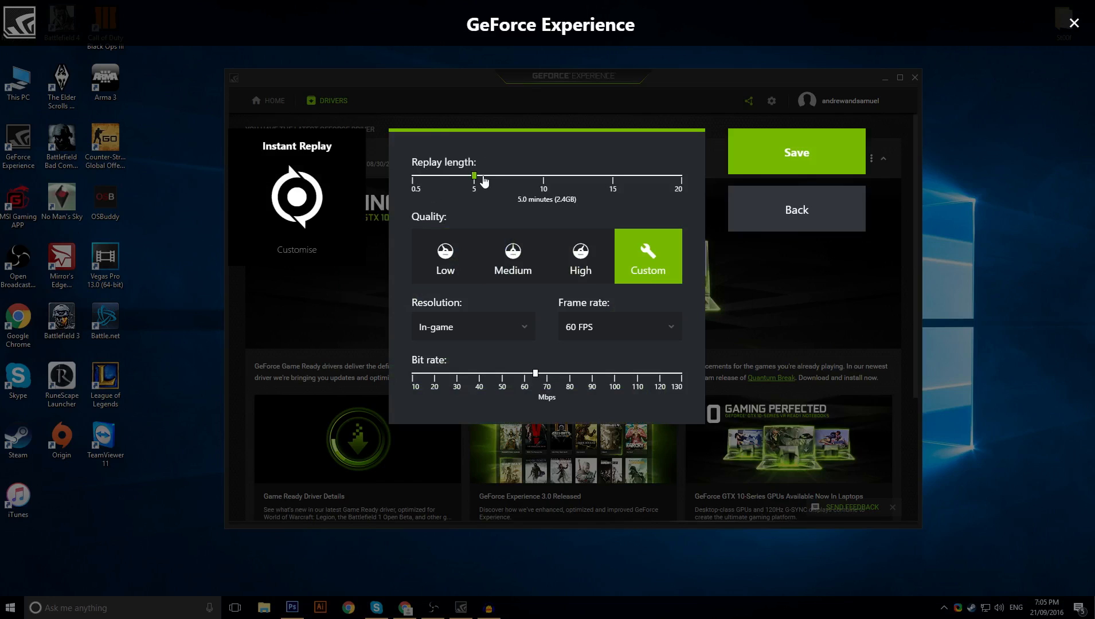
drag(473, 175, 550, 175)
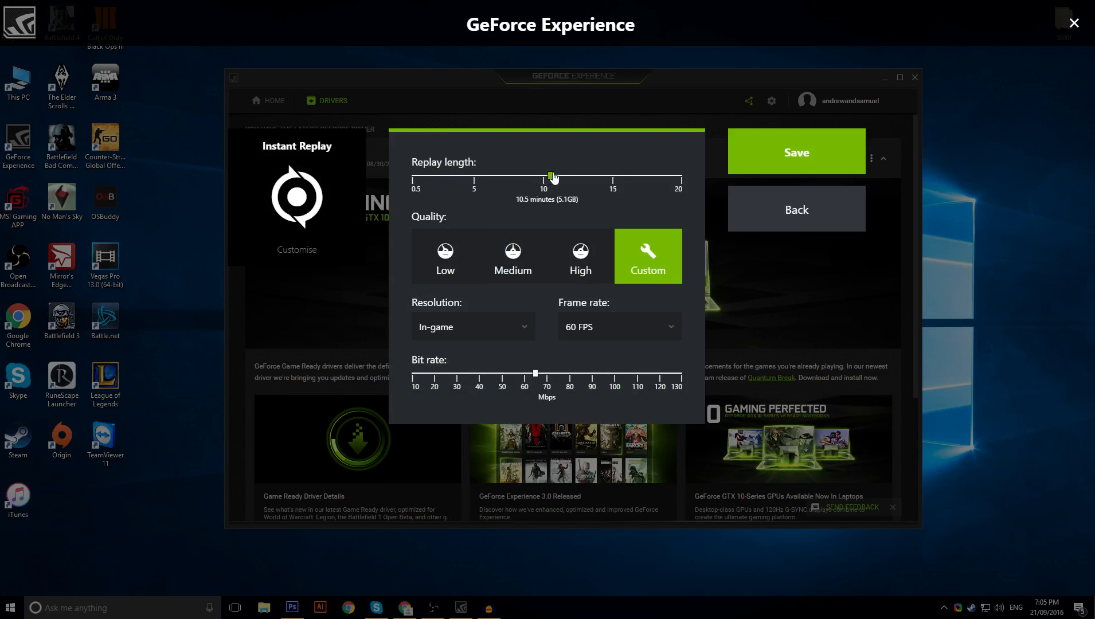
drag(551, 176, 417, 177)
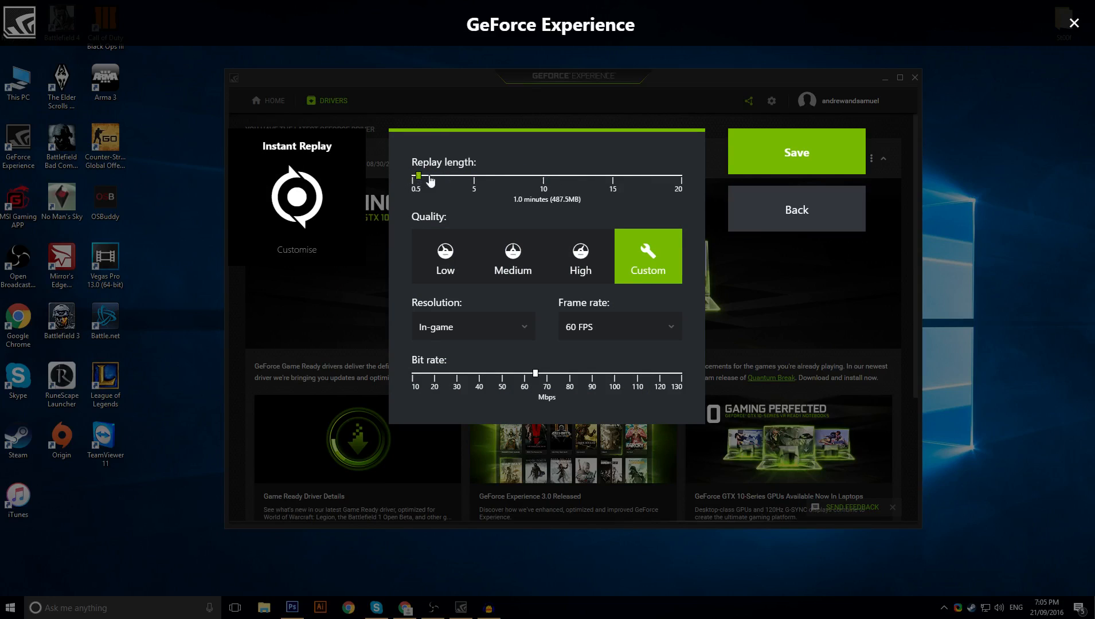
drag(418, 175, 544, 175)
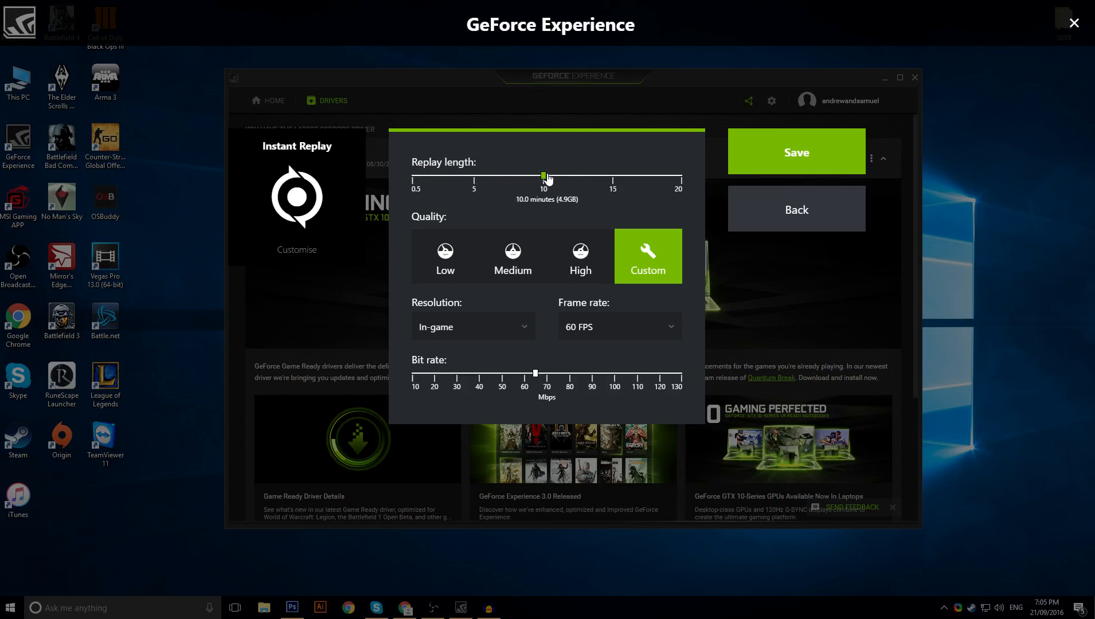
mouse_move(548, 183)
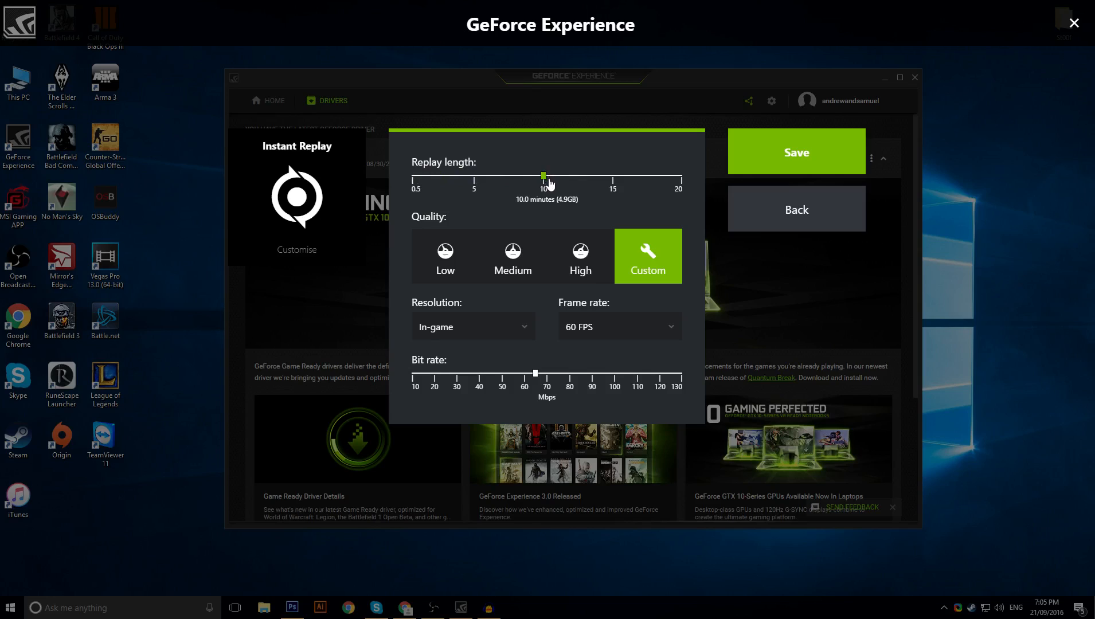
mouse_move(677, 171)
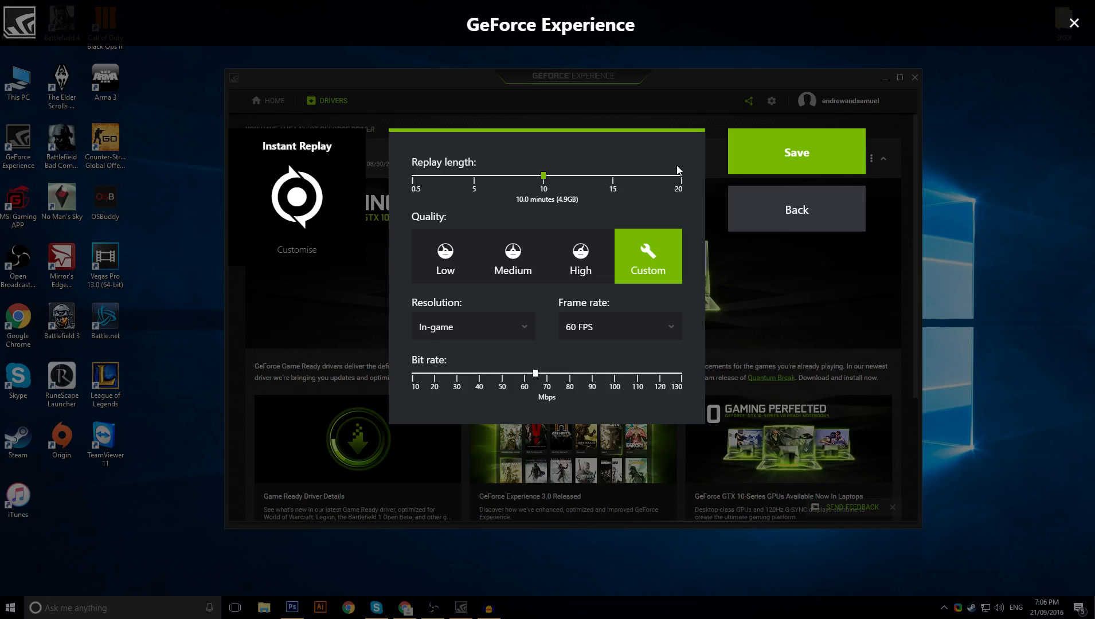
mouse_move(796, 207)
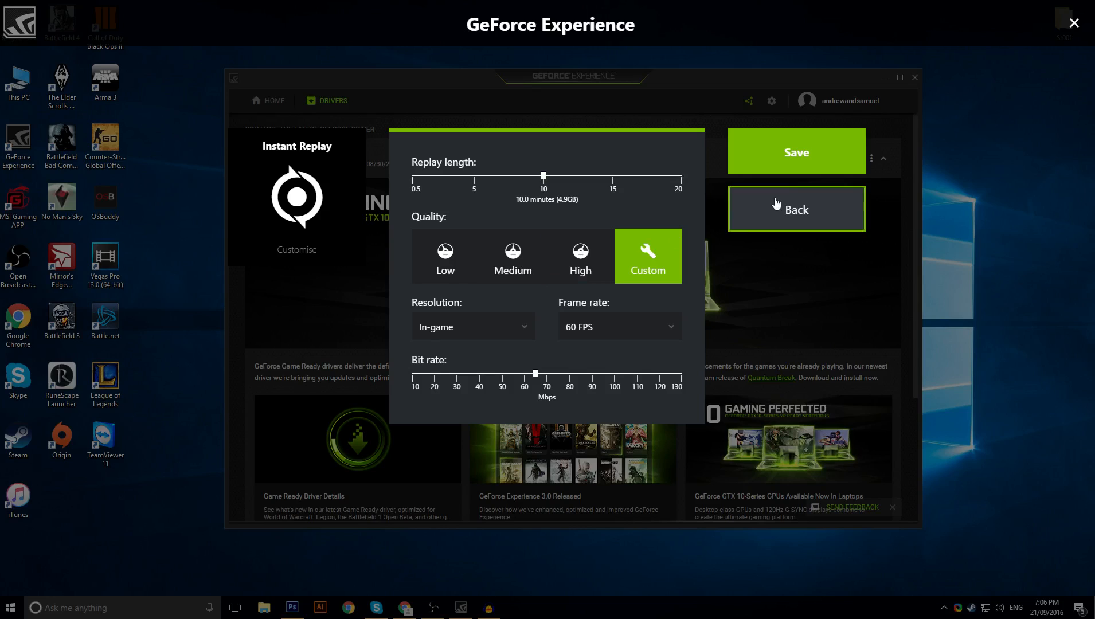
- Try replay lengths of 3.5, 2, 4.5 and 16.5 minutes, then settle back on 5 minutes
drag(542, 175, 453, 176)
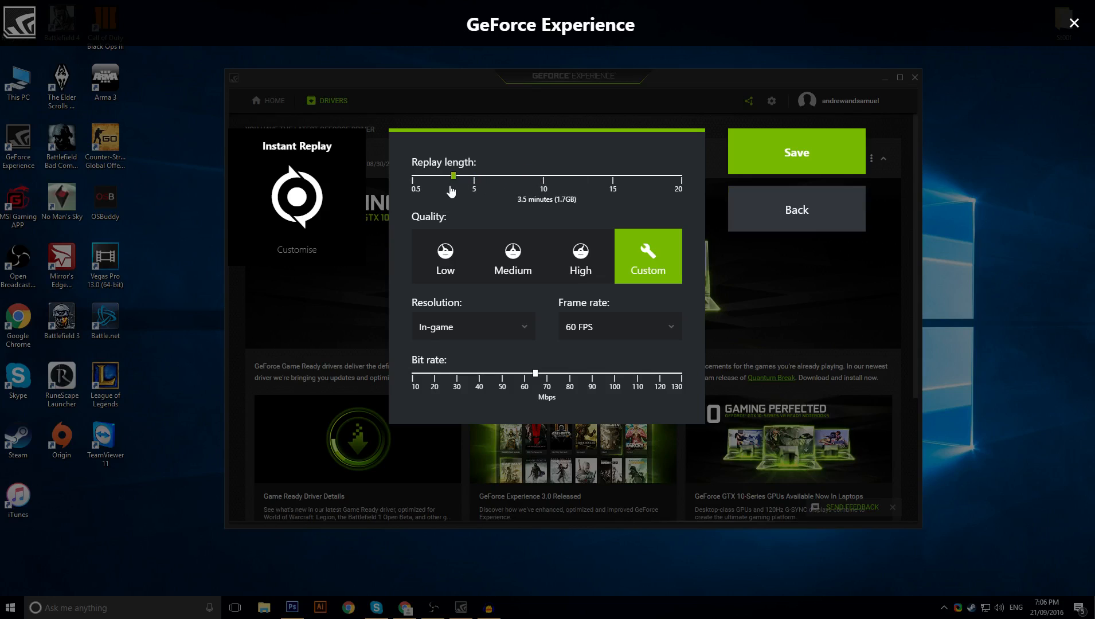
drag(453, 174, 431, 175)
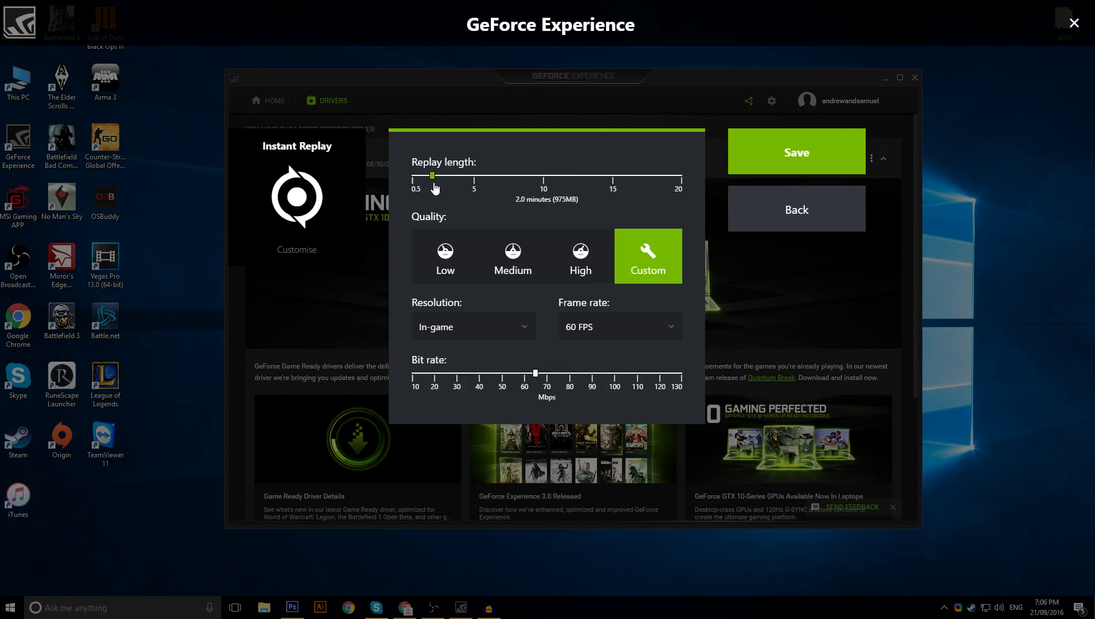
drag(431, 175, 466, 175)
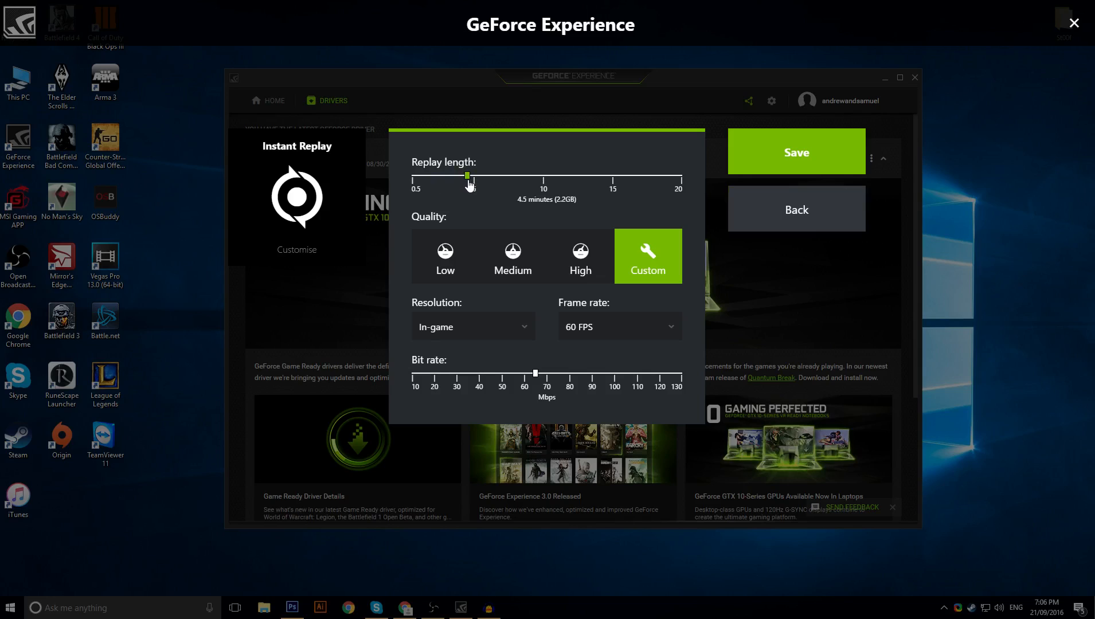
drag(466, 175, 633, 176)
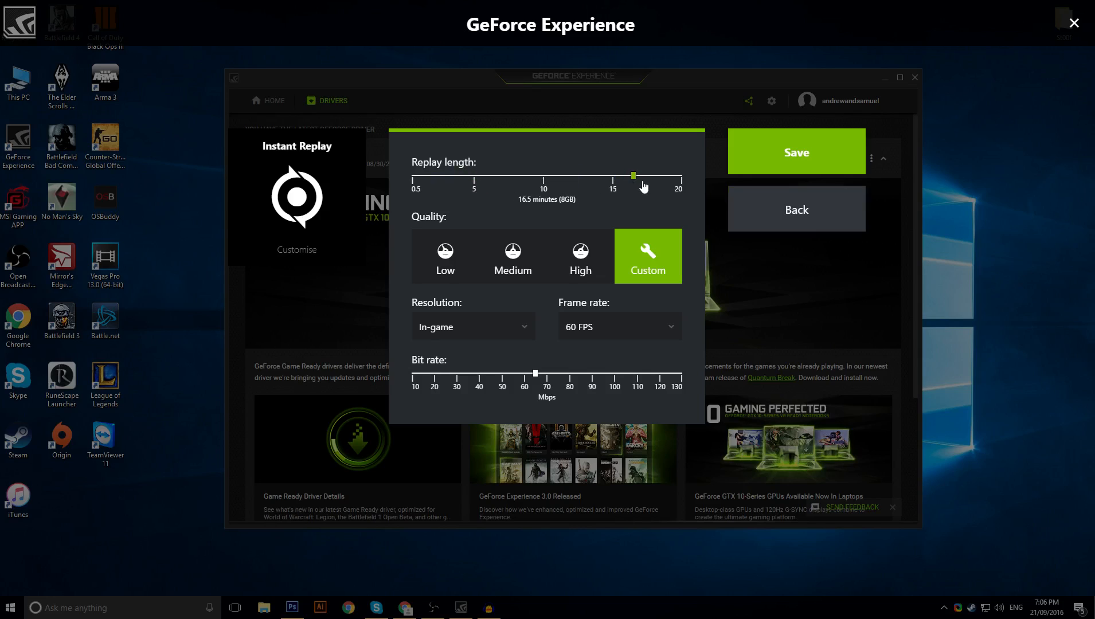
drag(633, 174, 475, 175)
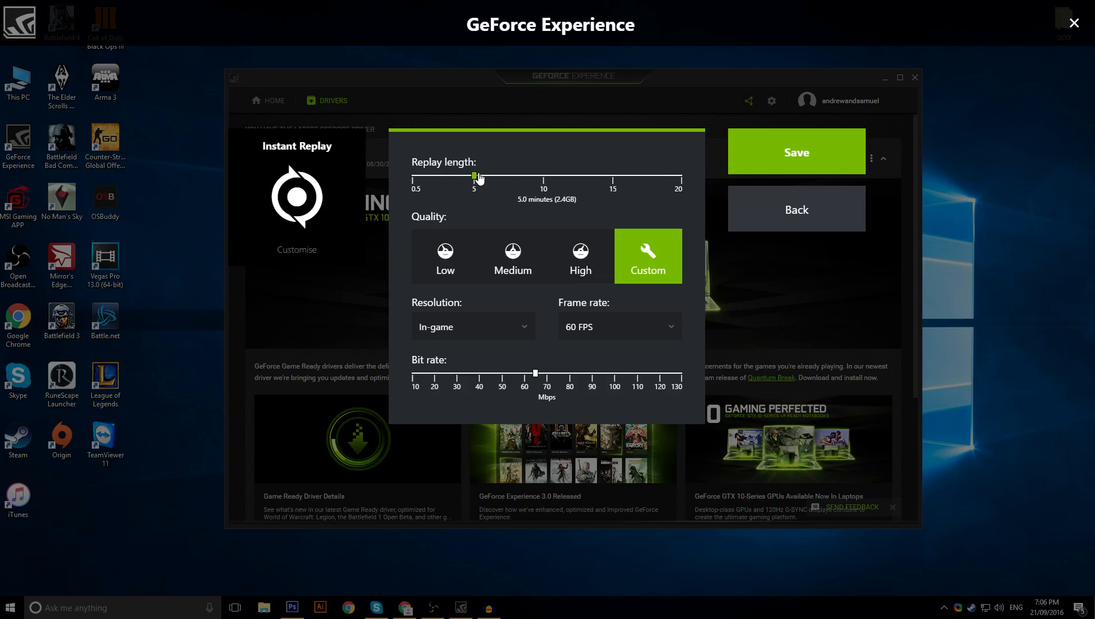
mouse_move(594, 178)
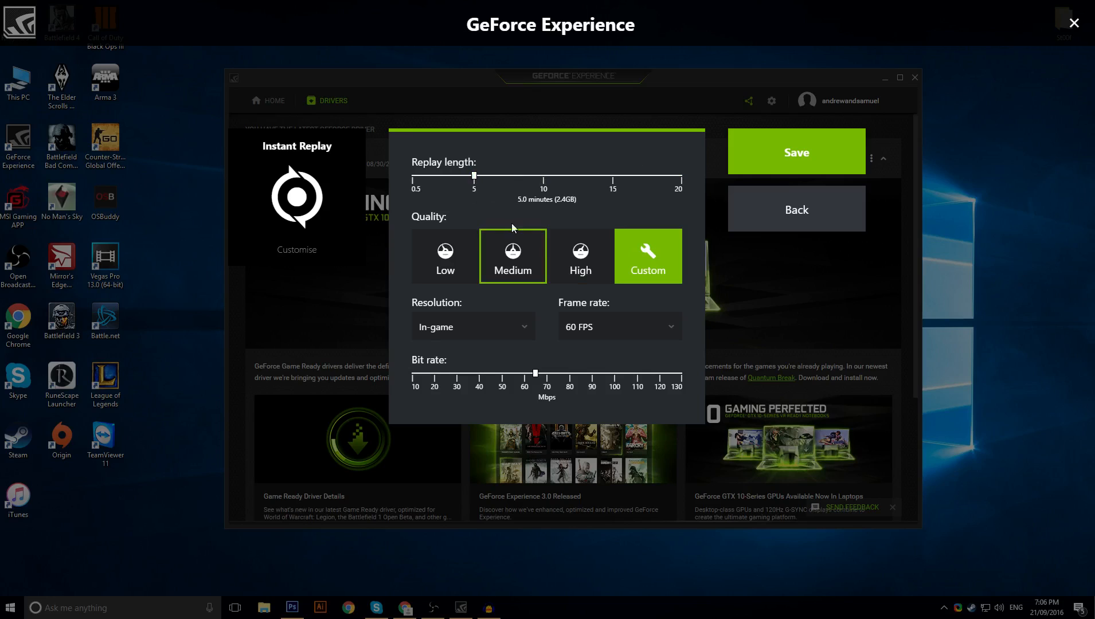
- Compare the Low, Medium and High replay quality presets and return to Custom
click(444, 256)
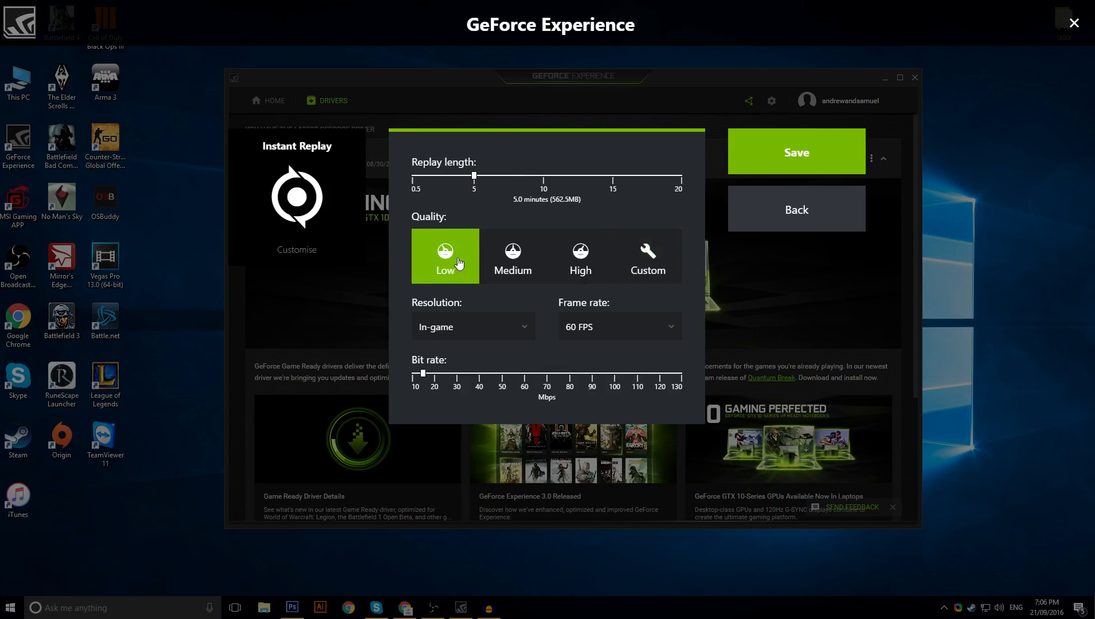
click(647, 256)
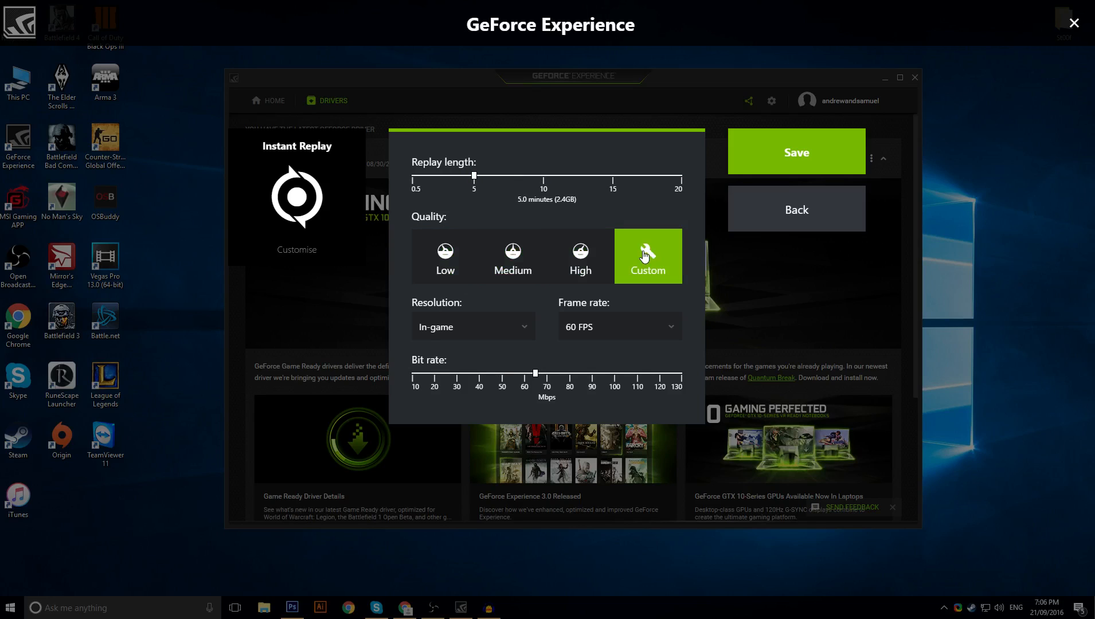
click(512, 255)
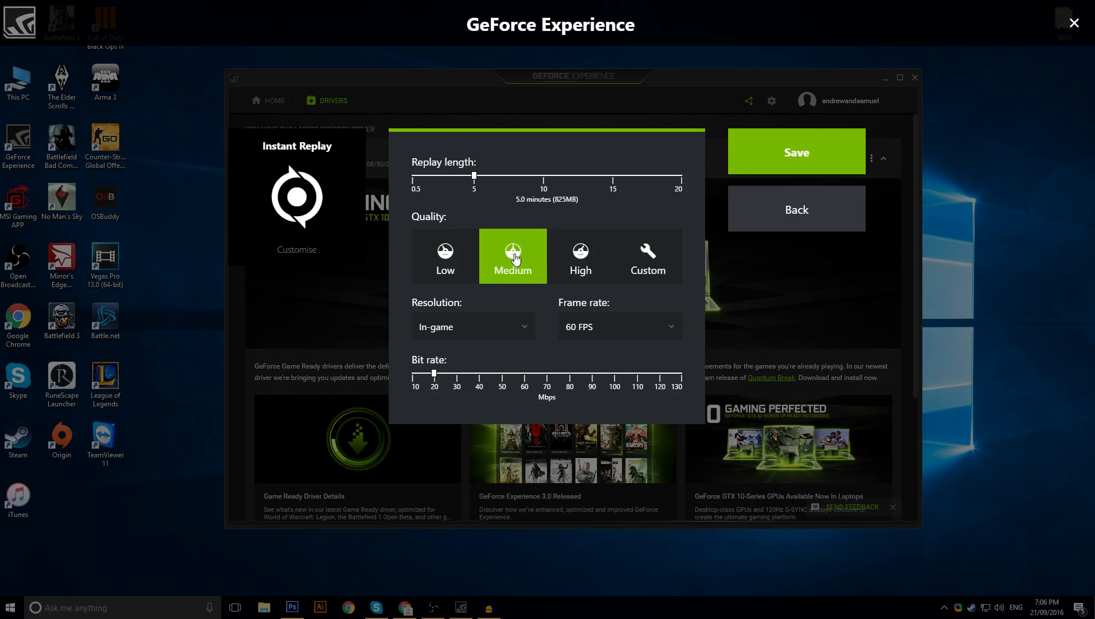
click(579, 256)
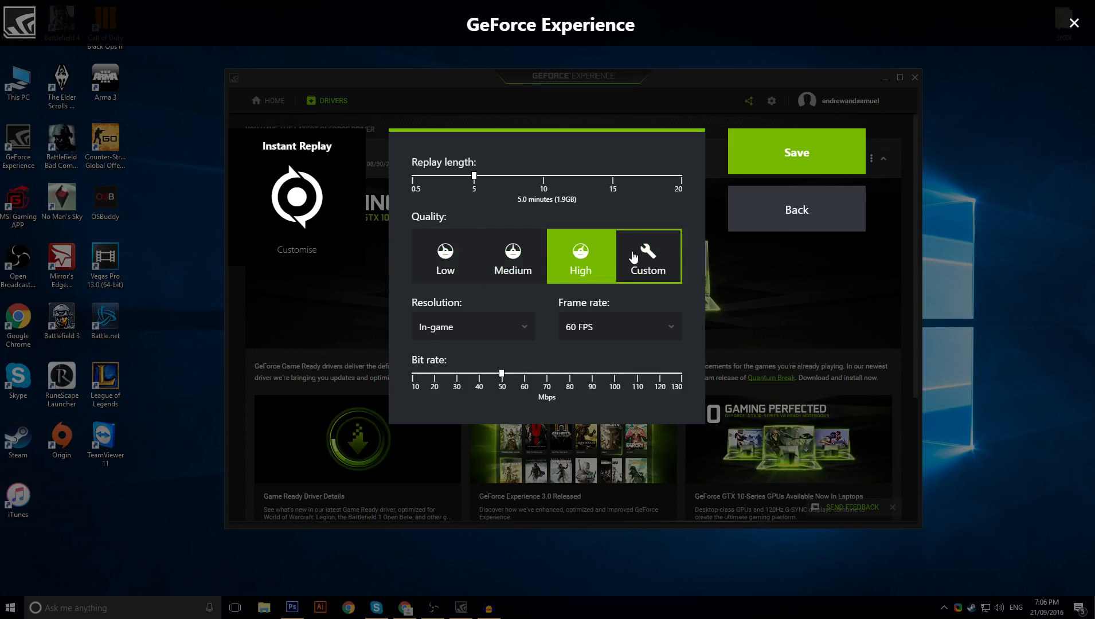
click(646, 256)
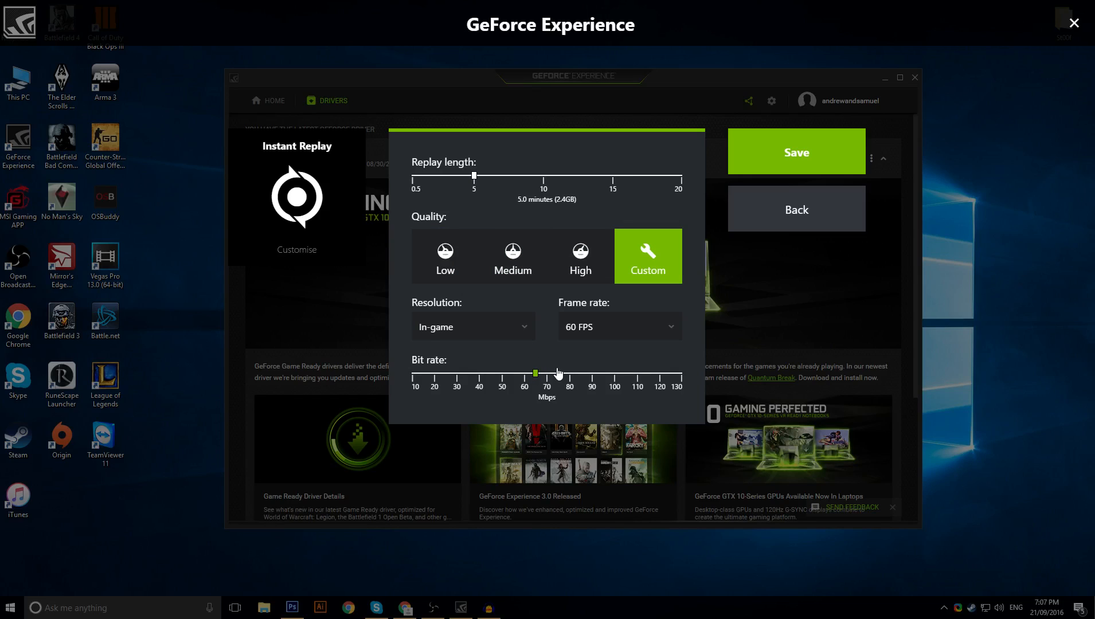
mouse_move(622, 368)
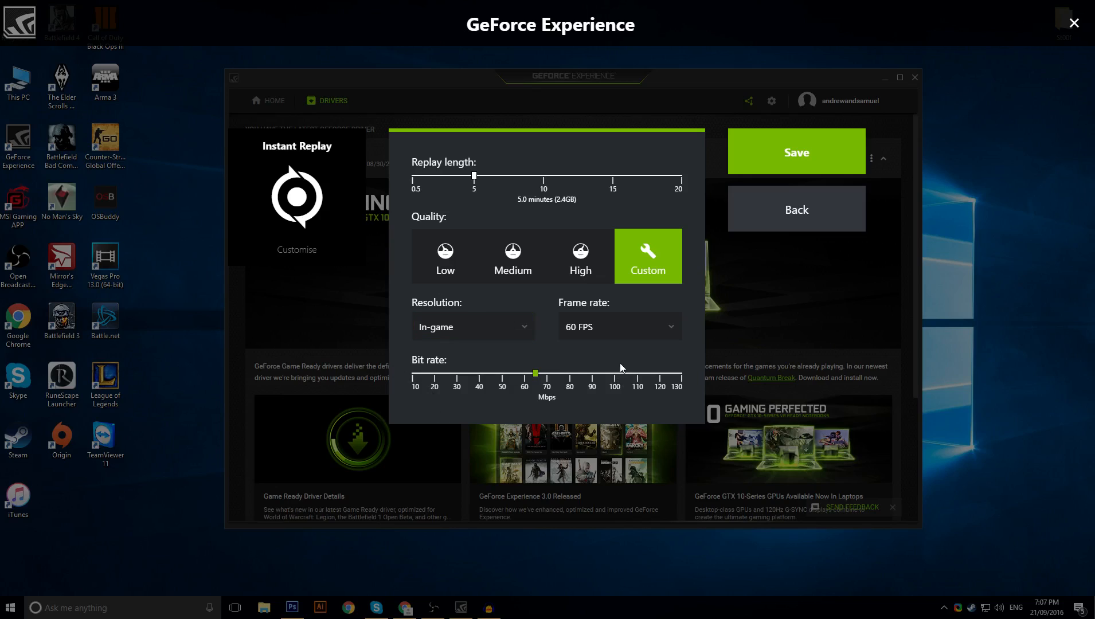
mouse_move(674, 447)
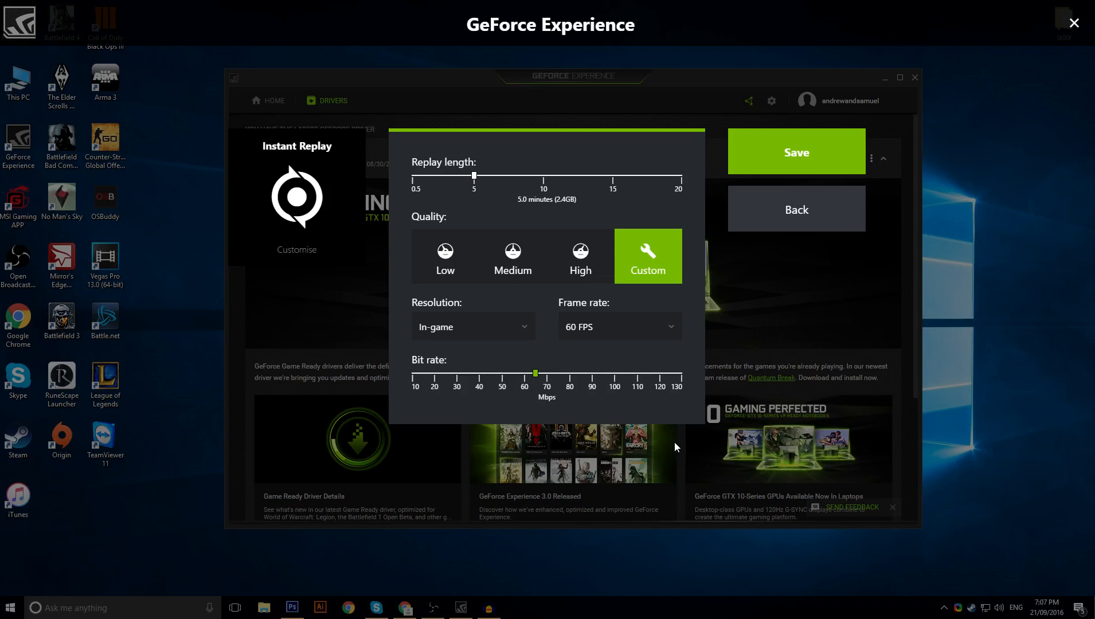
mouse_move(507, 382)
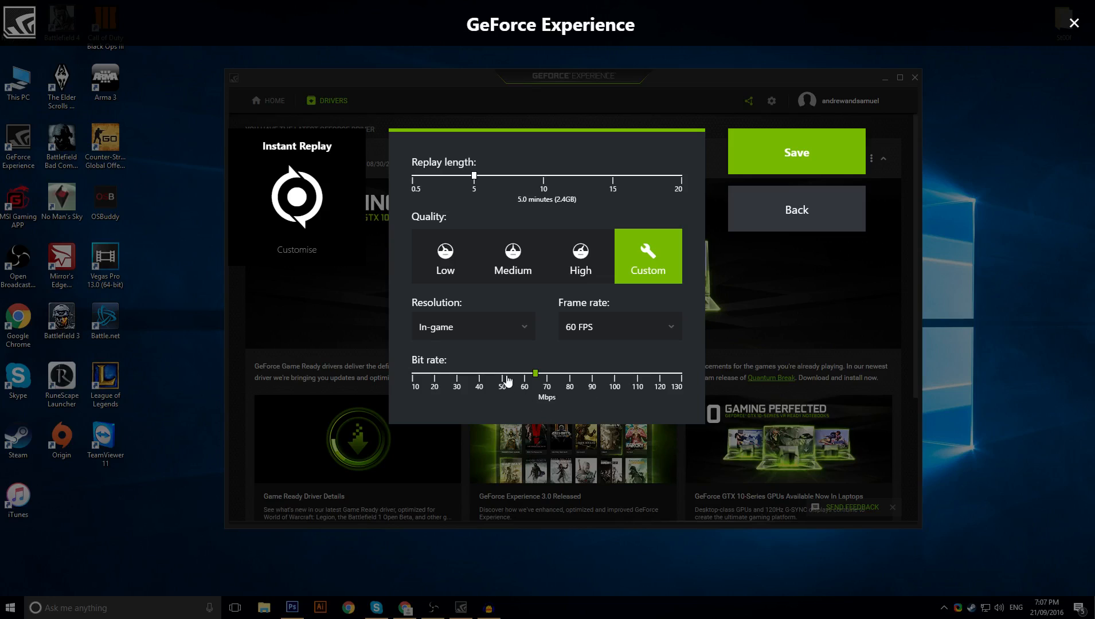
- Try bit rates around 50 and 40 Mbps and settle on about 65 Mbps for a 2.4GB replay
drag(534, 373, 501, 372)
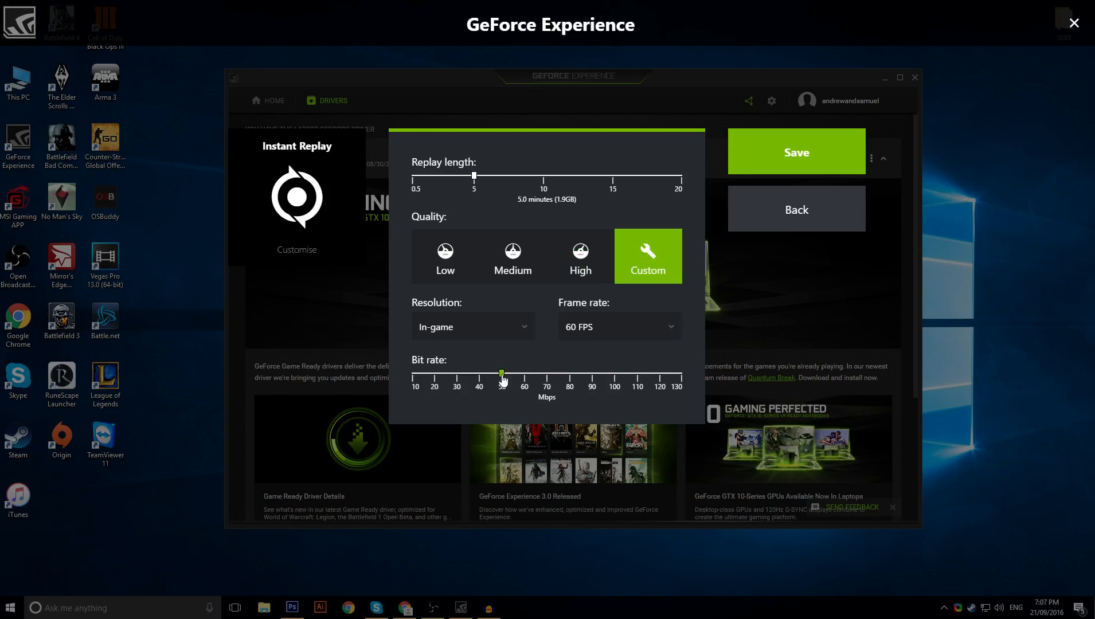
drag(500, 375, 536, 375)
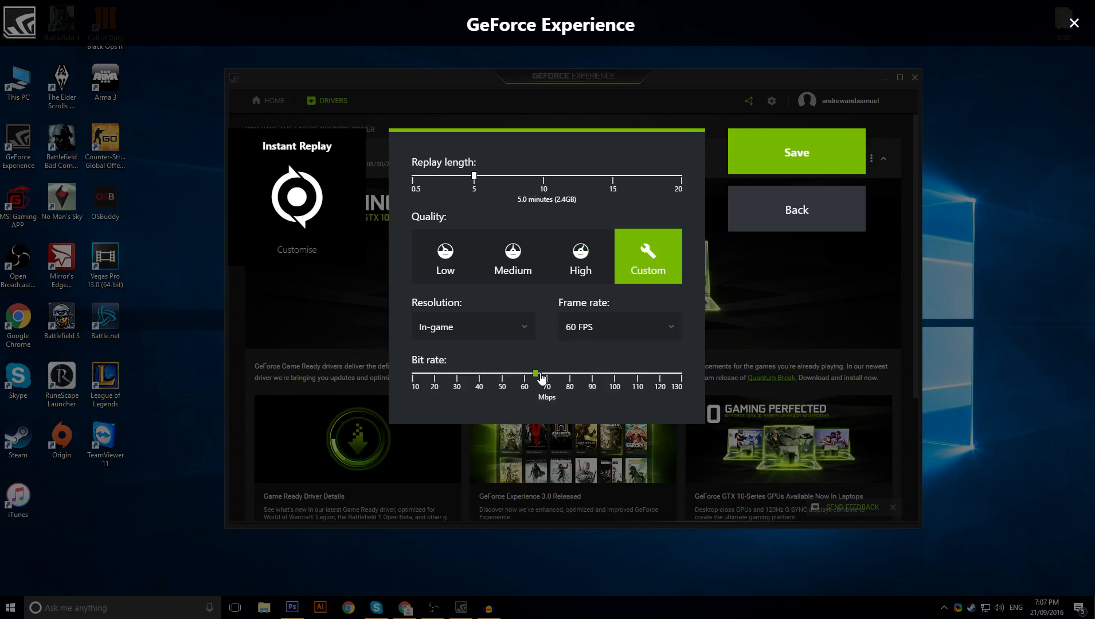
mouse_move(544, 371)
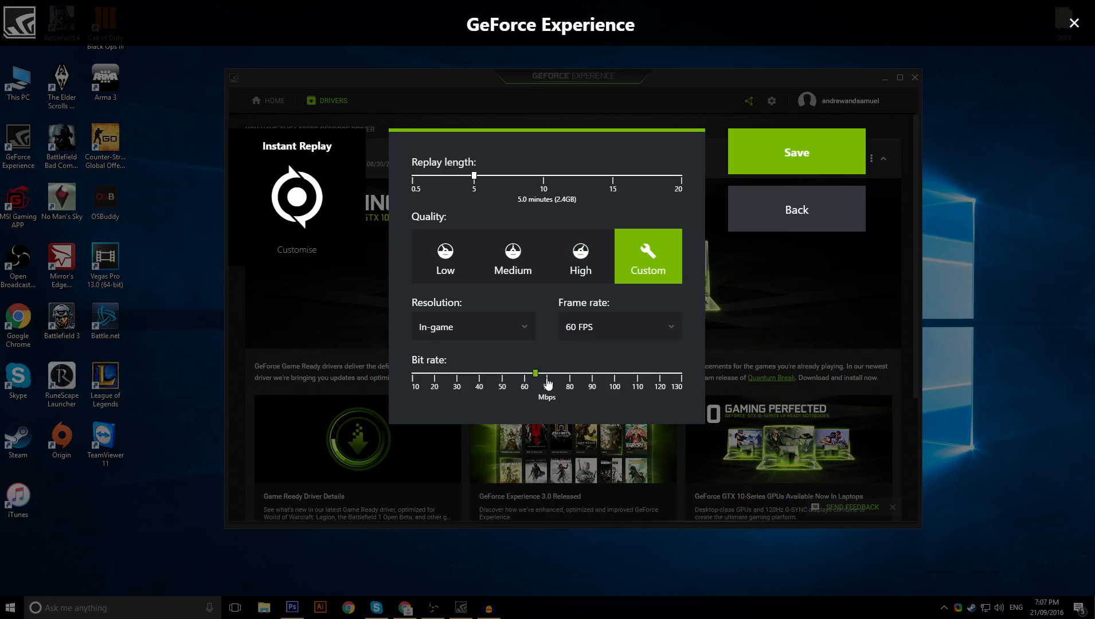
click(617, 327)
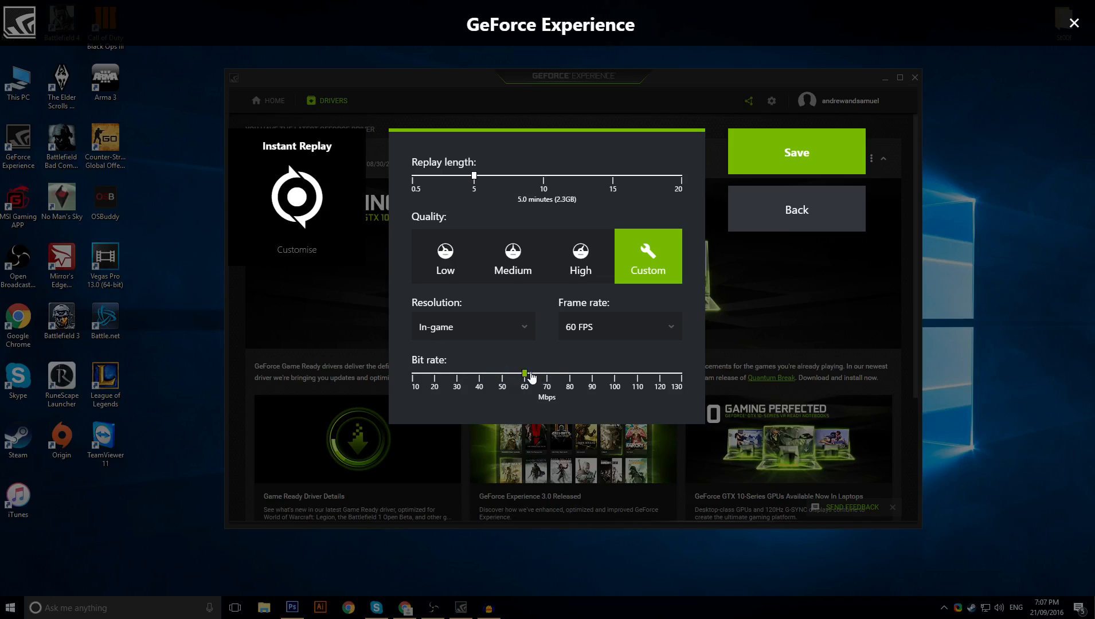
drag(524, 372, 535, 373)
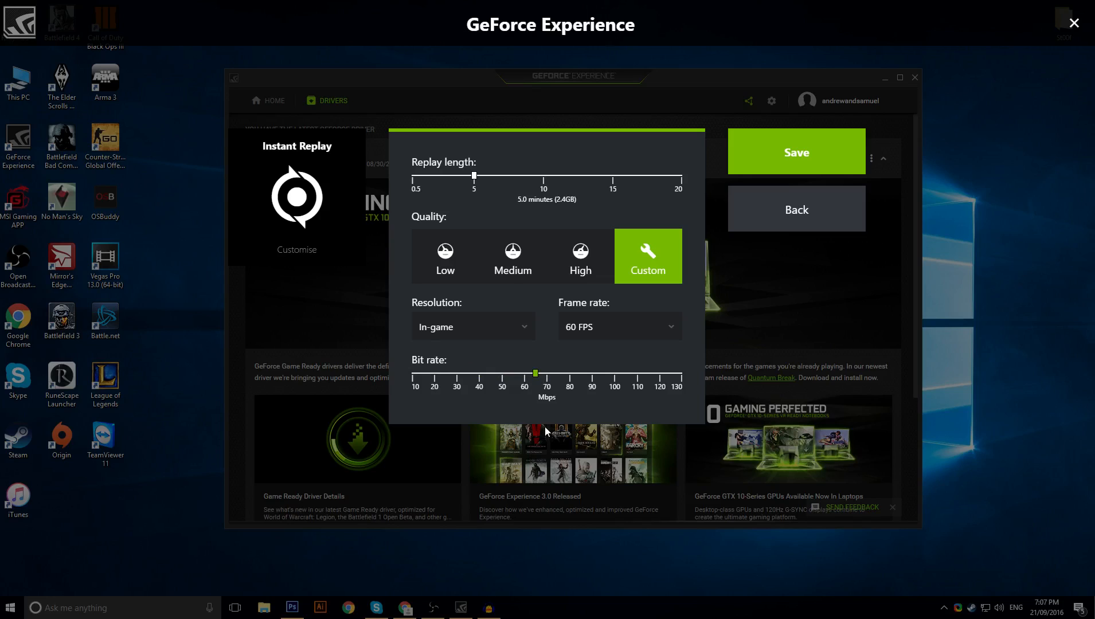
drag(535, 373, 478, 372)
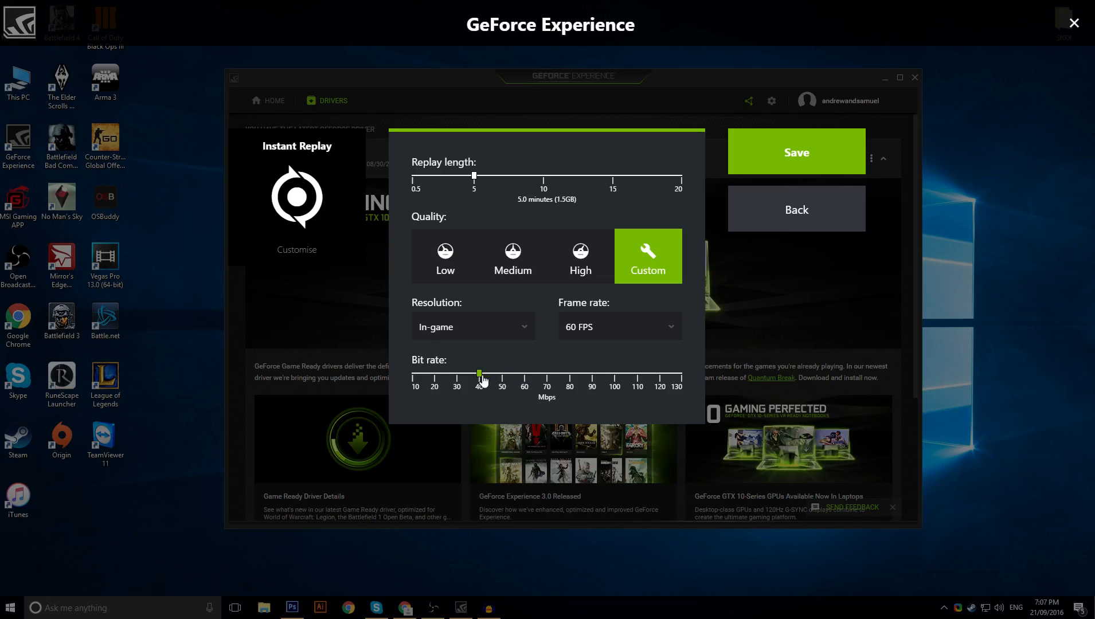
drag(478, 373, 536, 372)
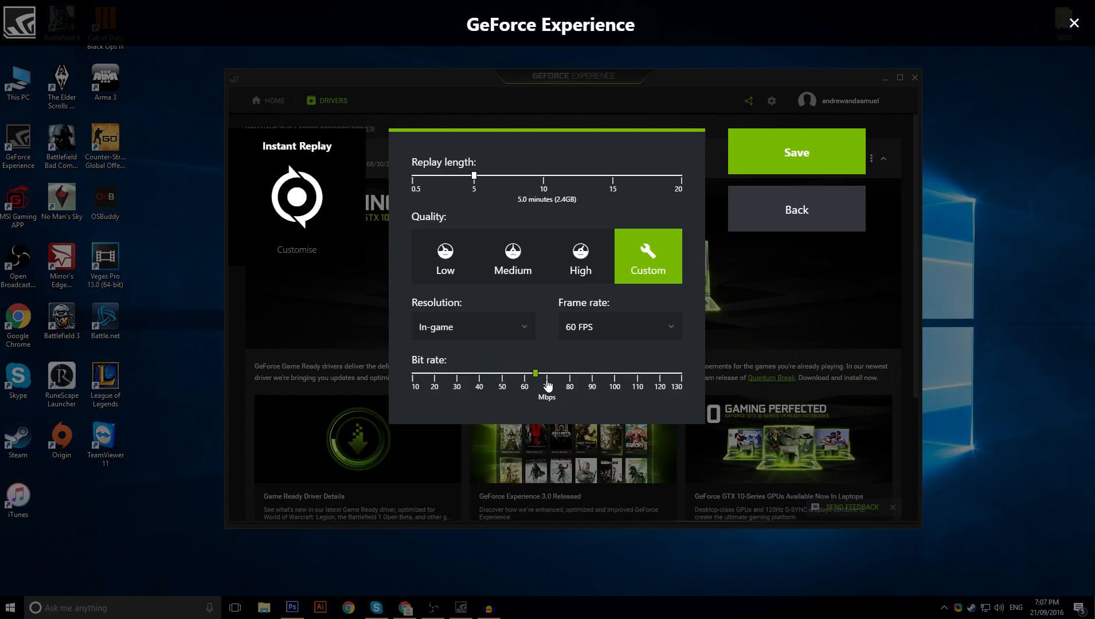
drag(534, 372, 546, 372)
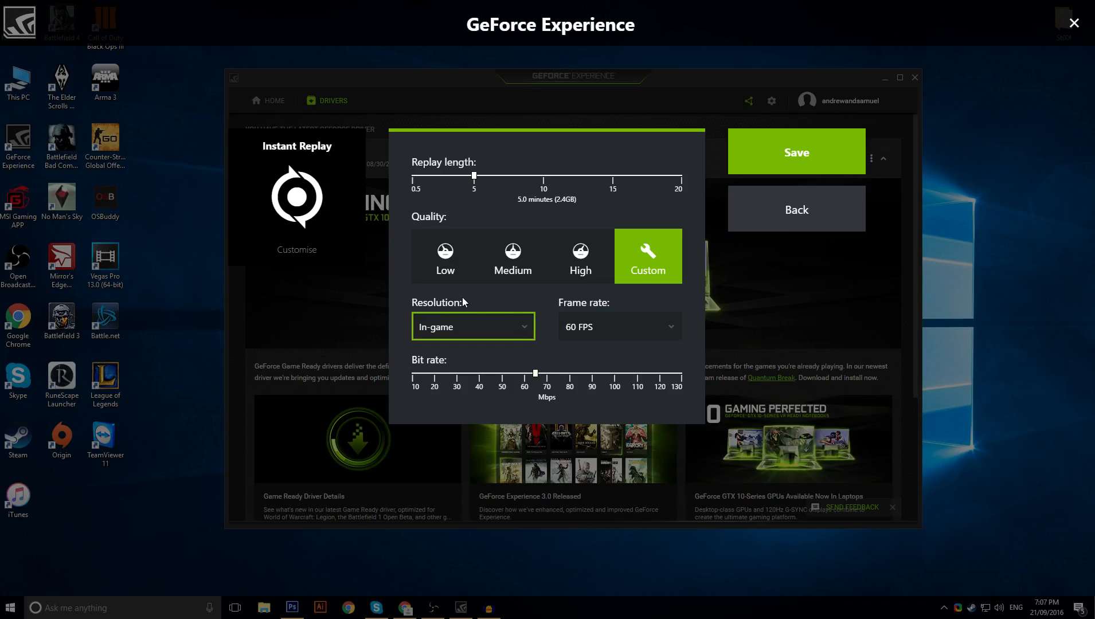
click(472, 327)
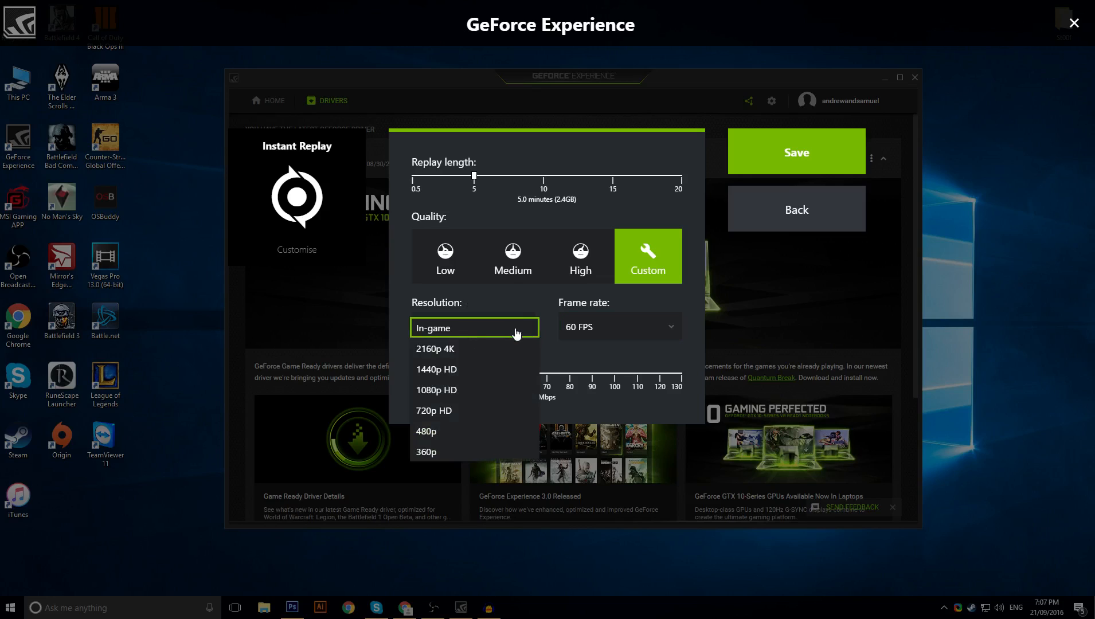
click(433, 328)
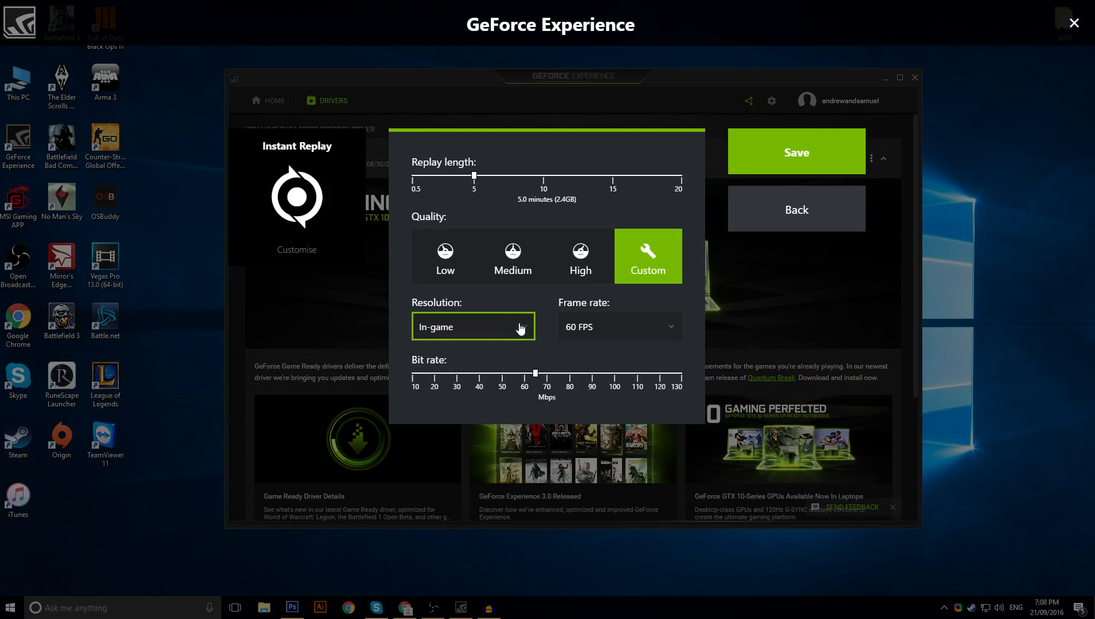
mouse_move(605, 304)
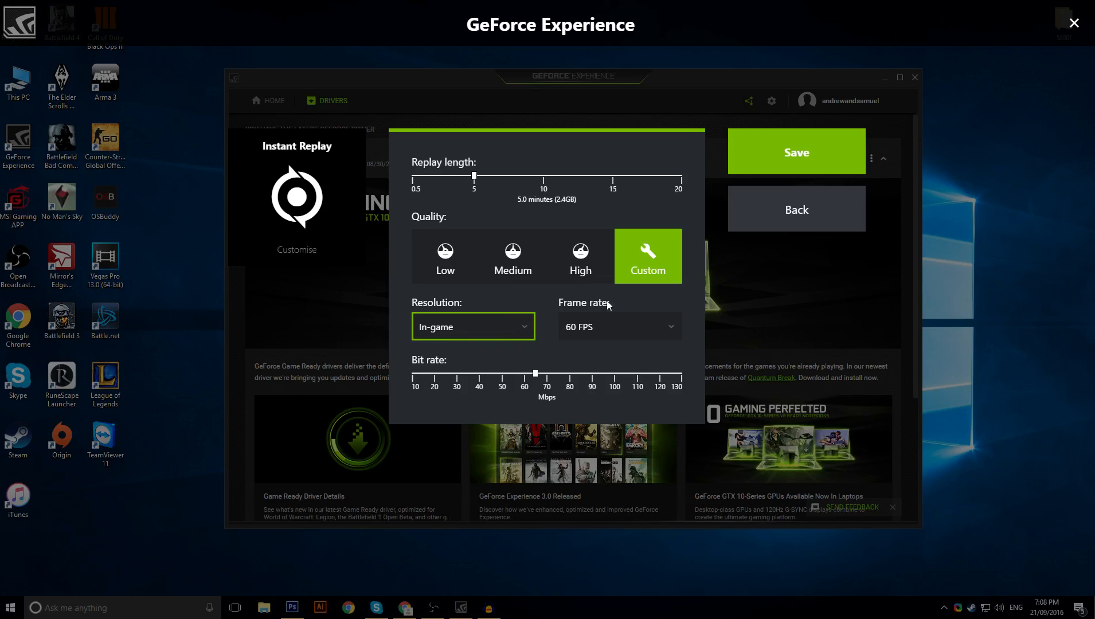
click(472, 327)
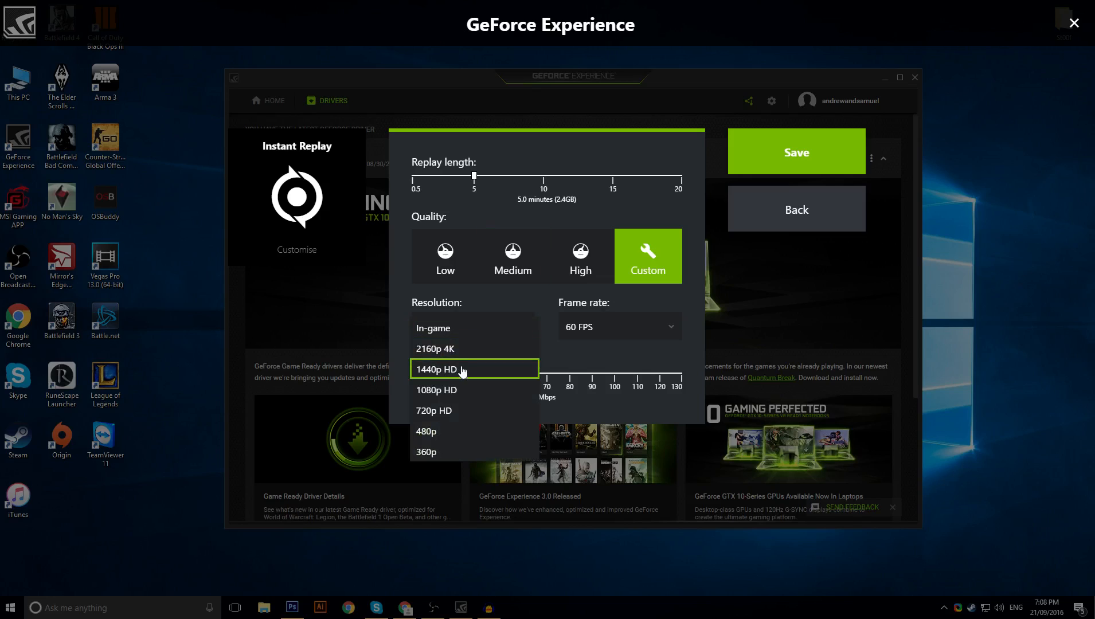
mouse_move(477, 377)
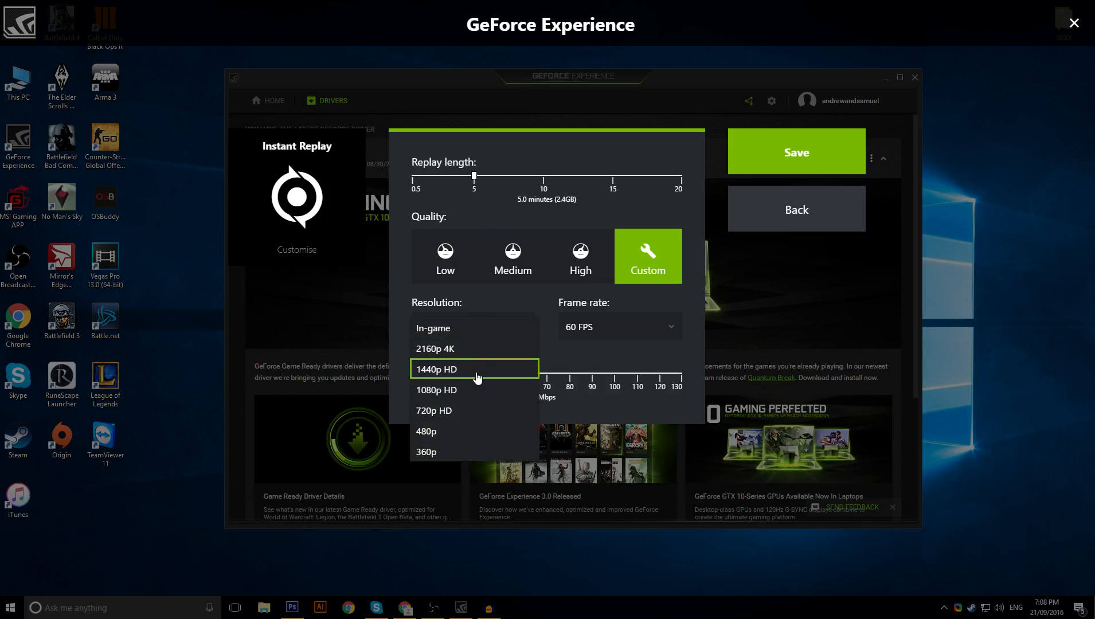
click(432, 328)
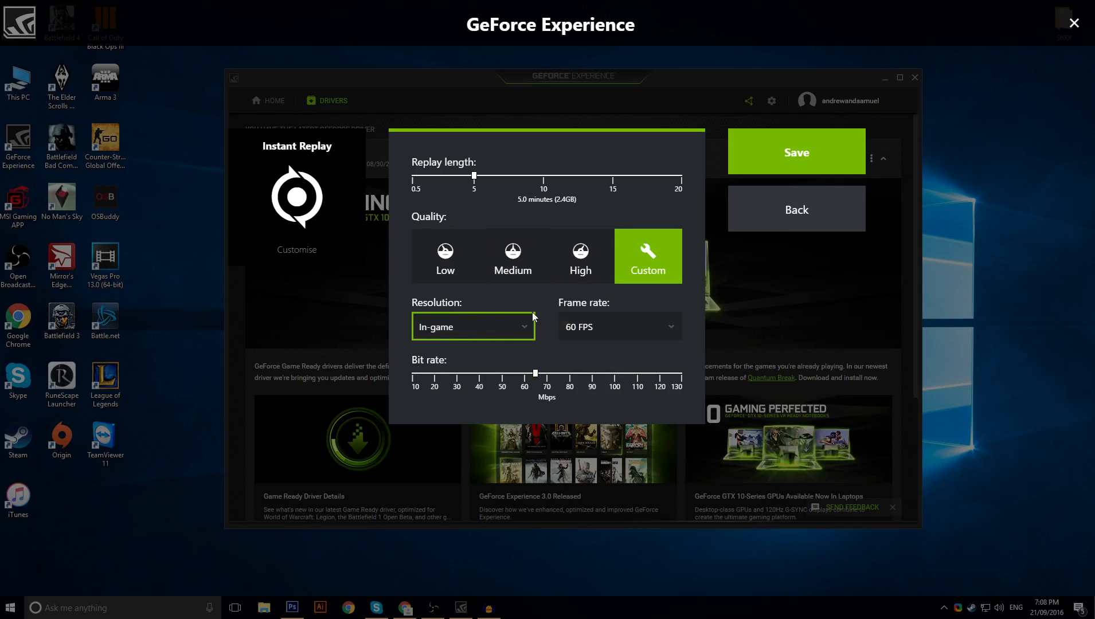
mouse_move(514, 332)
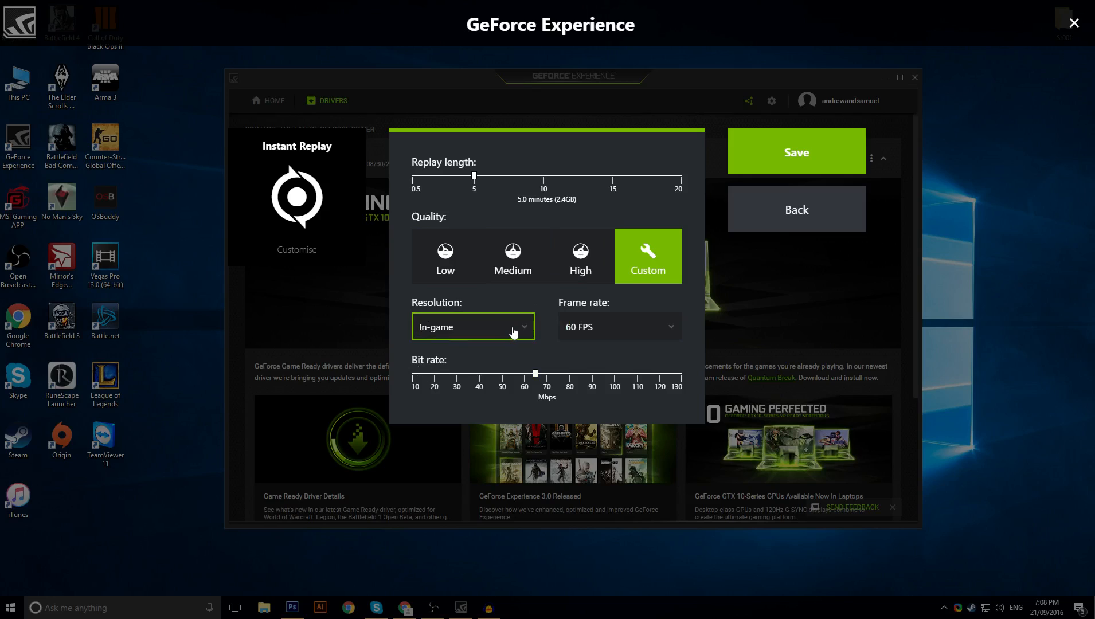
click(616, 327)
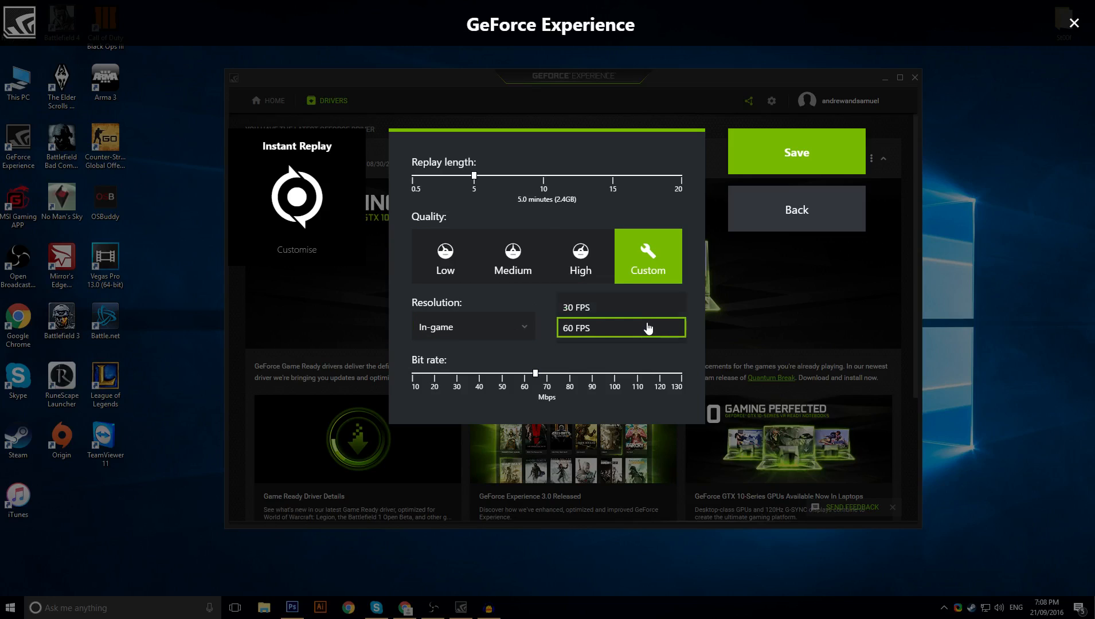
click(619, 328)
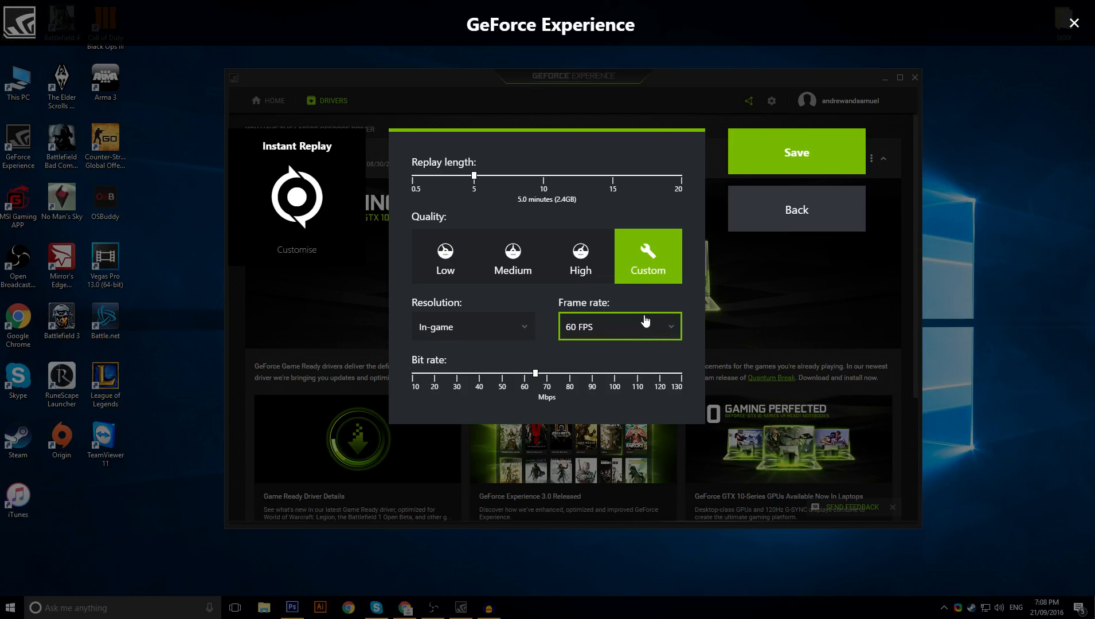
mouse_move(635, 348)
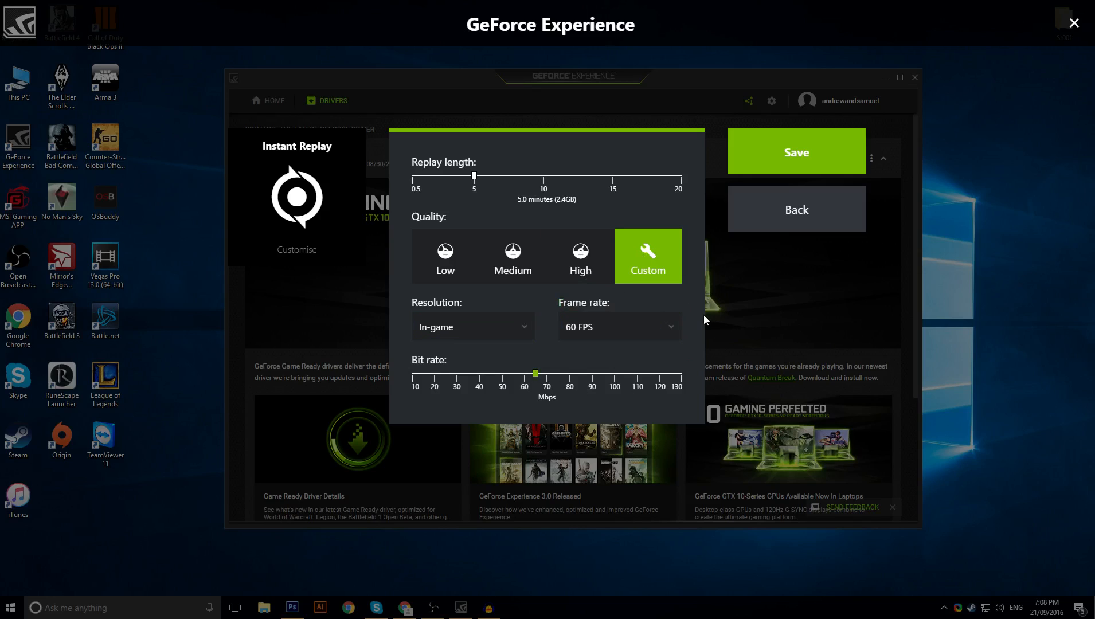
mouse_move(726, 315)
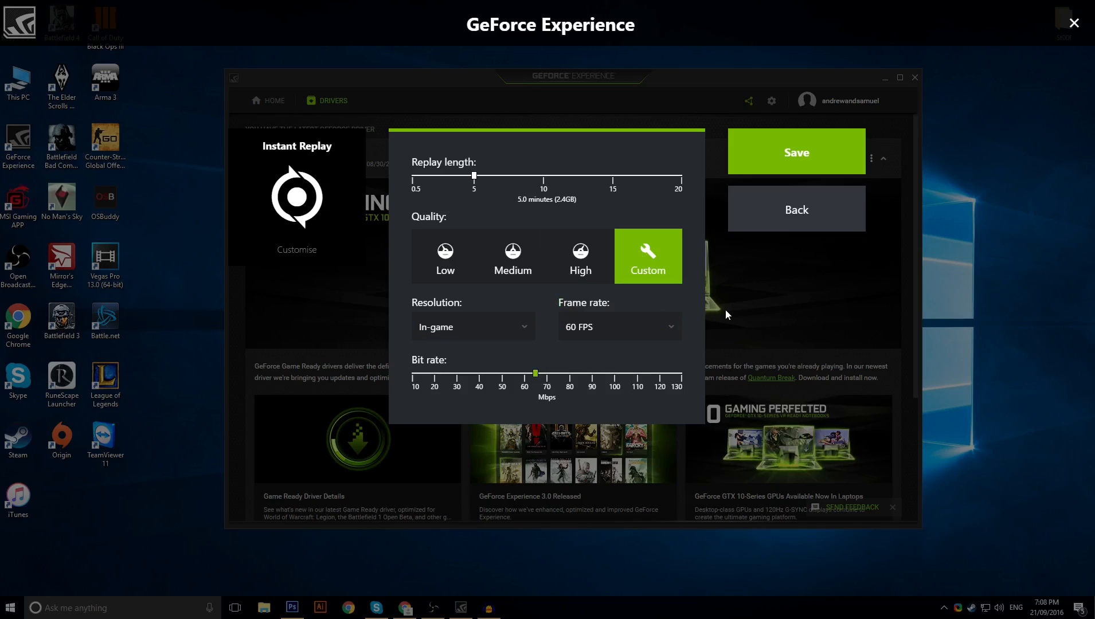
click(795, 207)
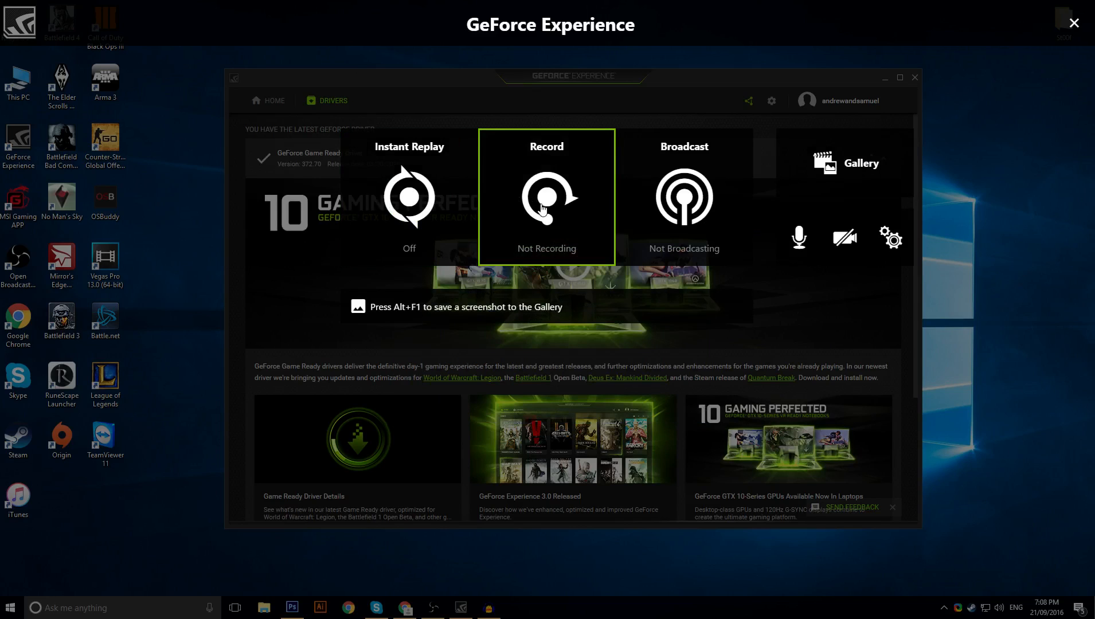
- In Record Customise, compare the Low, Medium and High recording quality presets
click(546, 195)
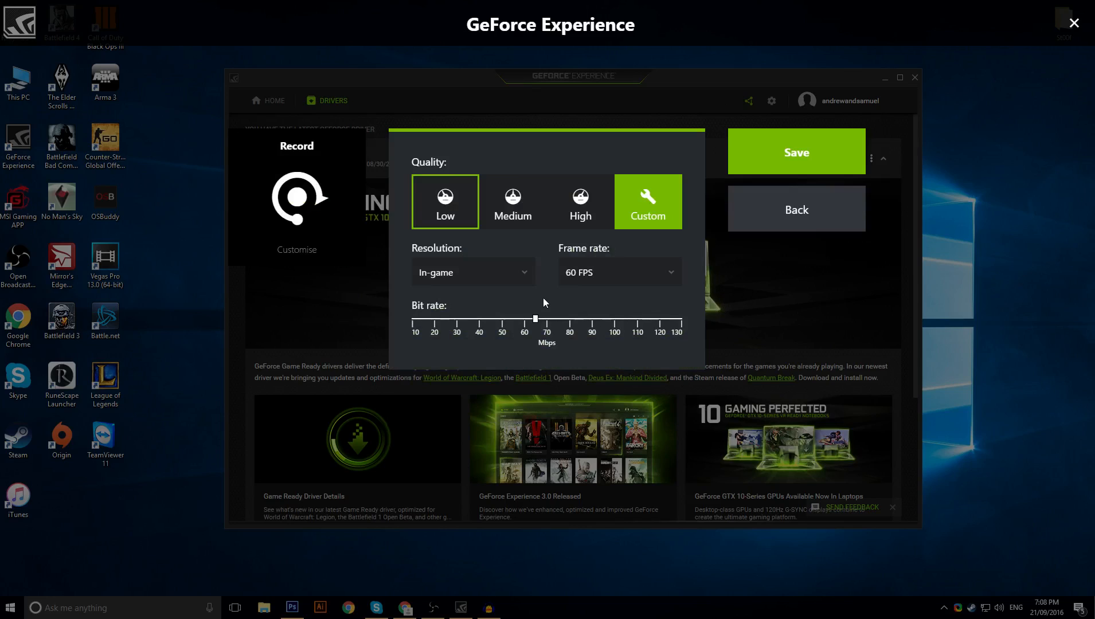
mouse_move(544, 283)
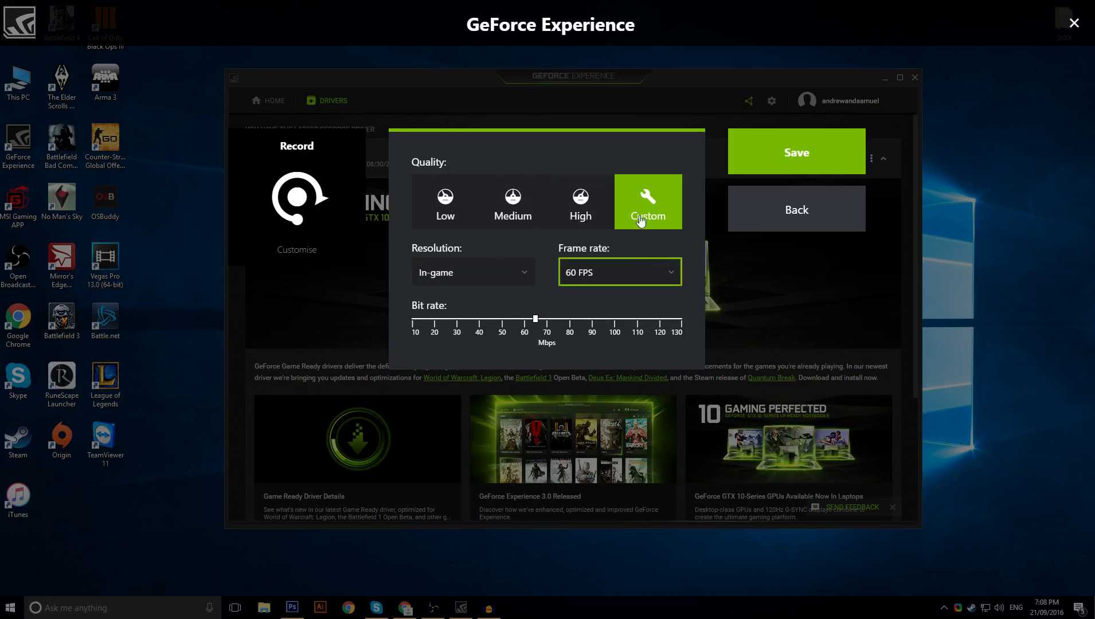
click(445, 203)
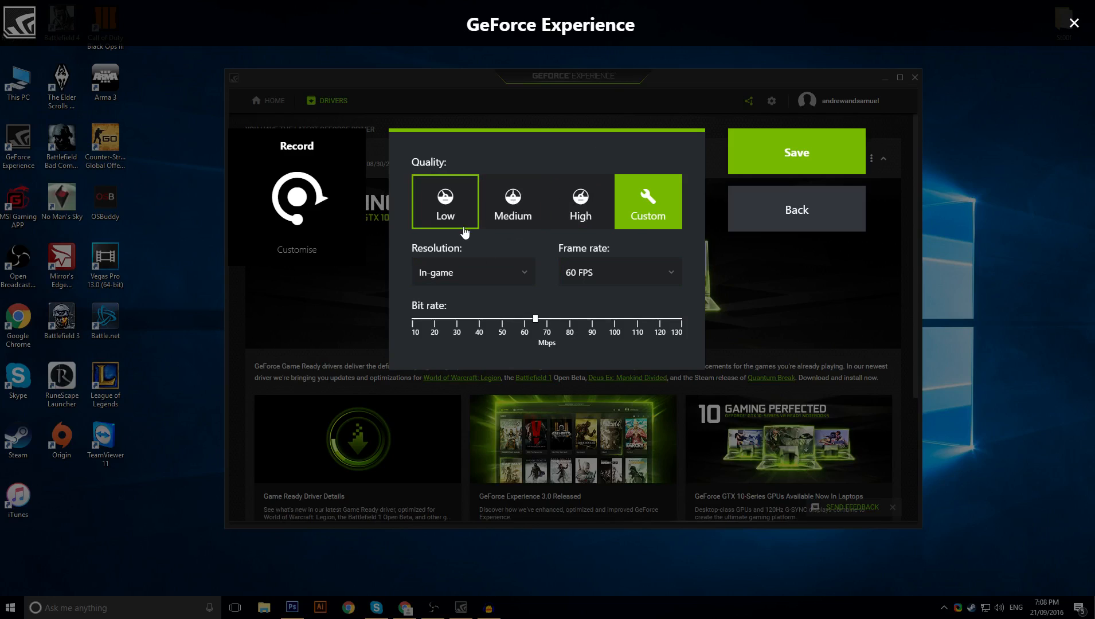
click(513, 202)
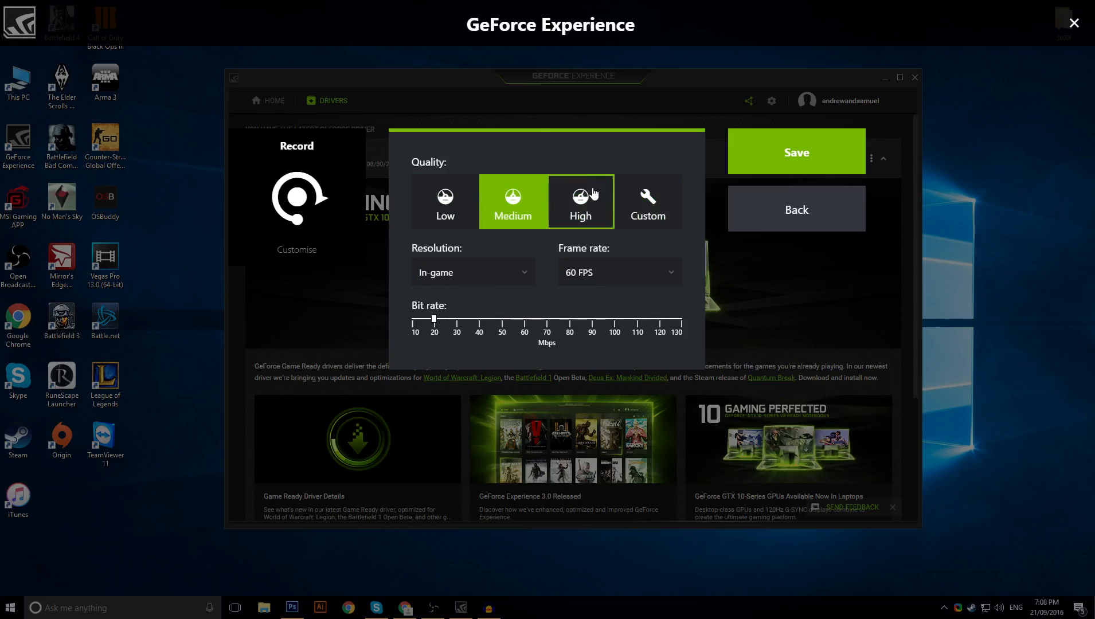
click(646, 201)
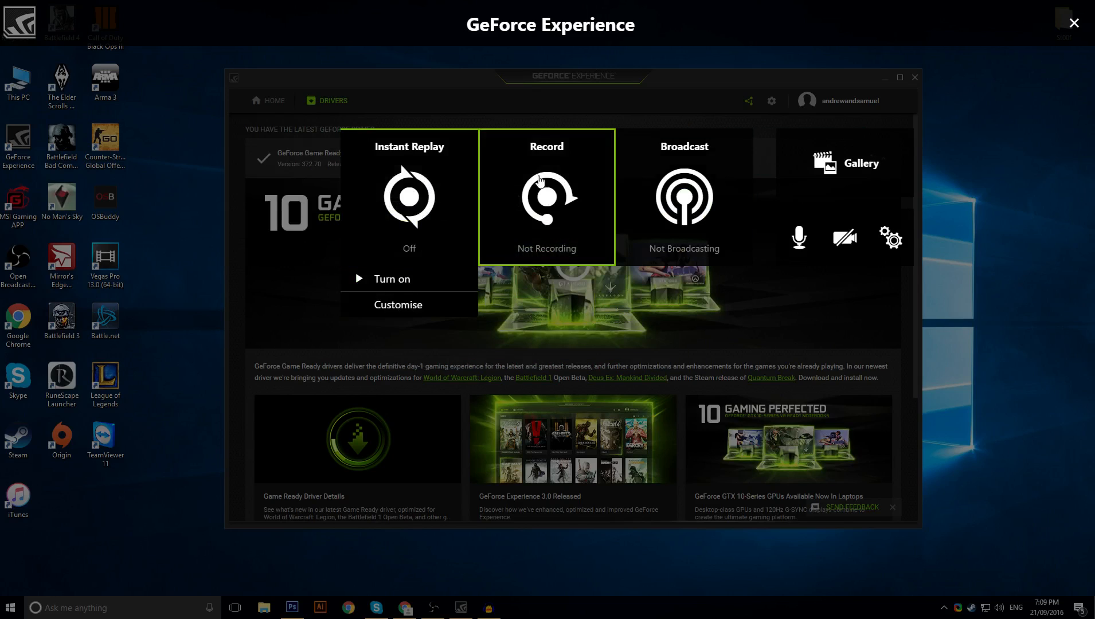
- Recheck Instant Replay's custom settings and return to the share overlay near Broadcast
click(398, 304)
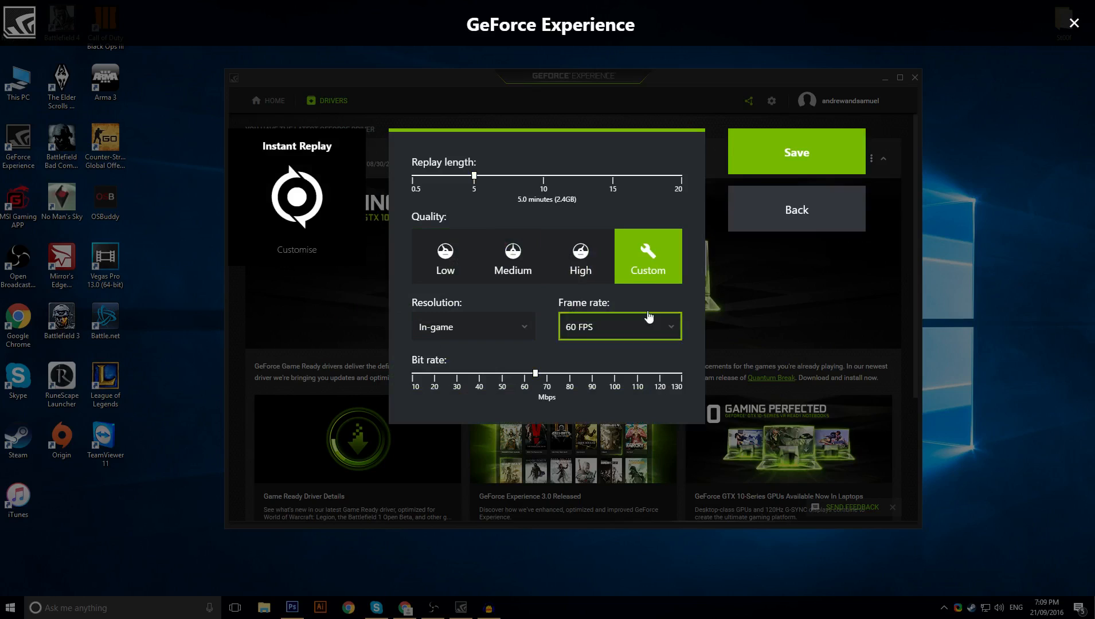
click(580, 256)
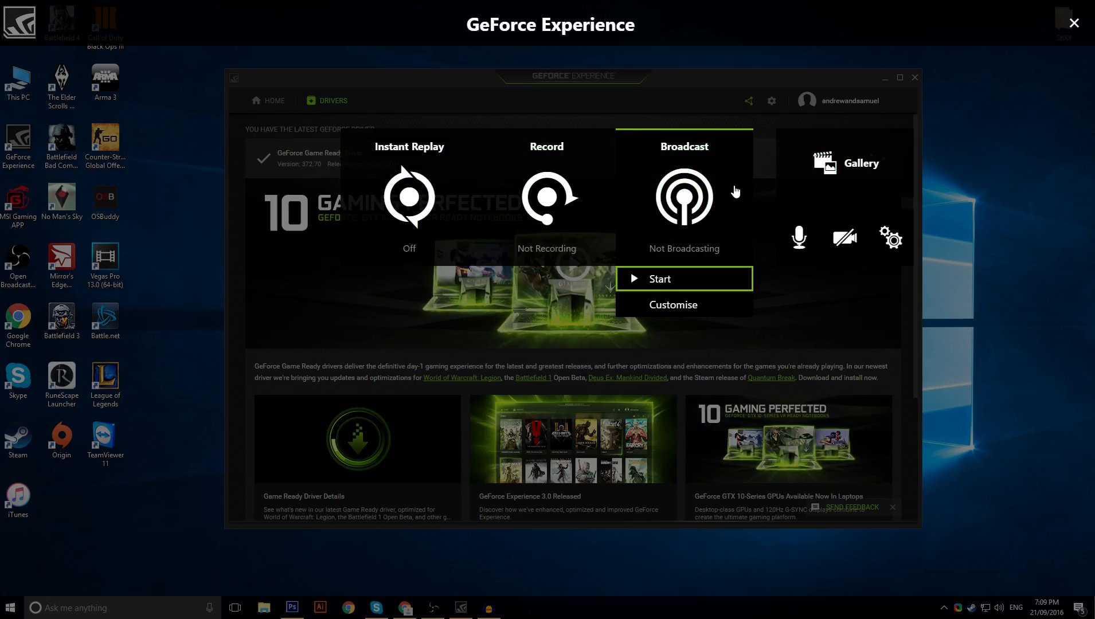
click(673, 304)
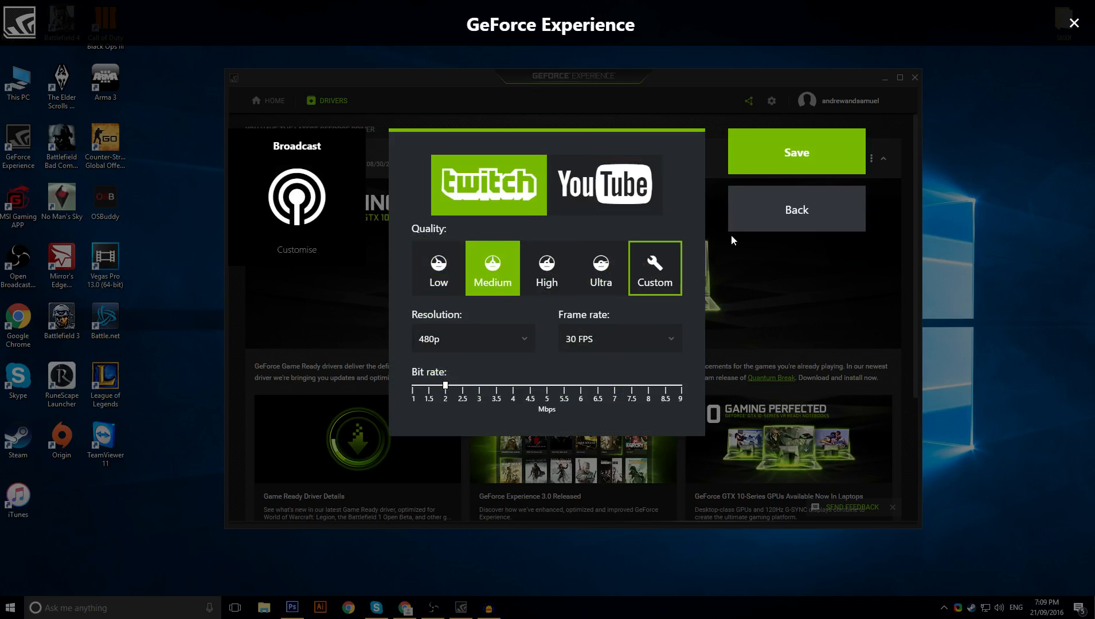
click(796, 208)
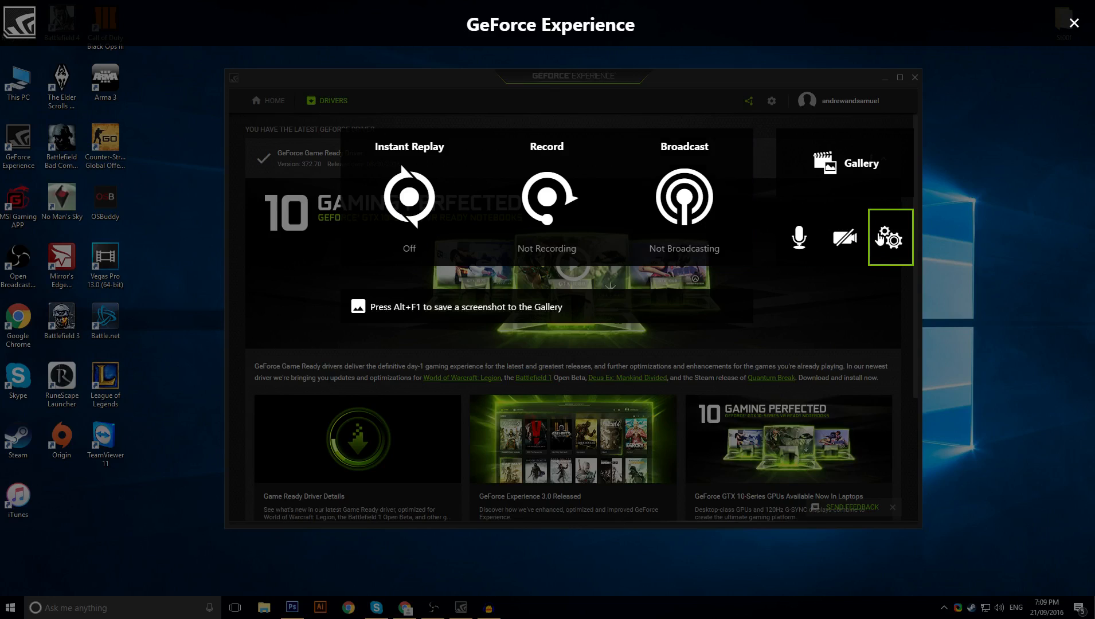
mouse_move(798, 237)
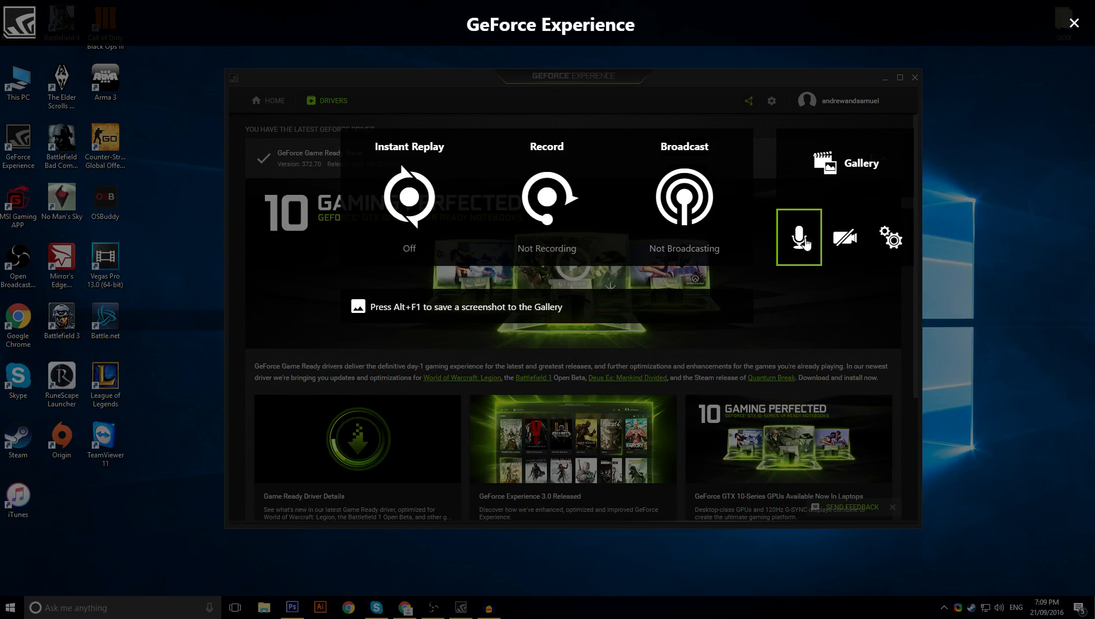
- Review the microphone's Line In device and about 75% volume, then go back without saving
click(798, 236)
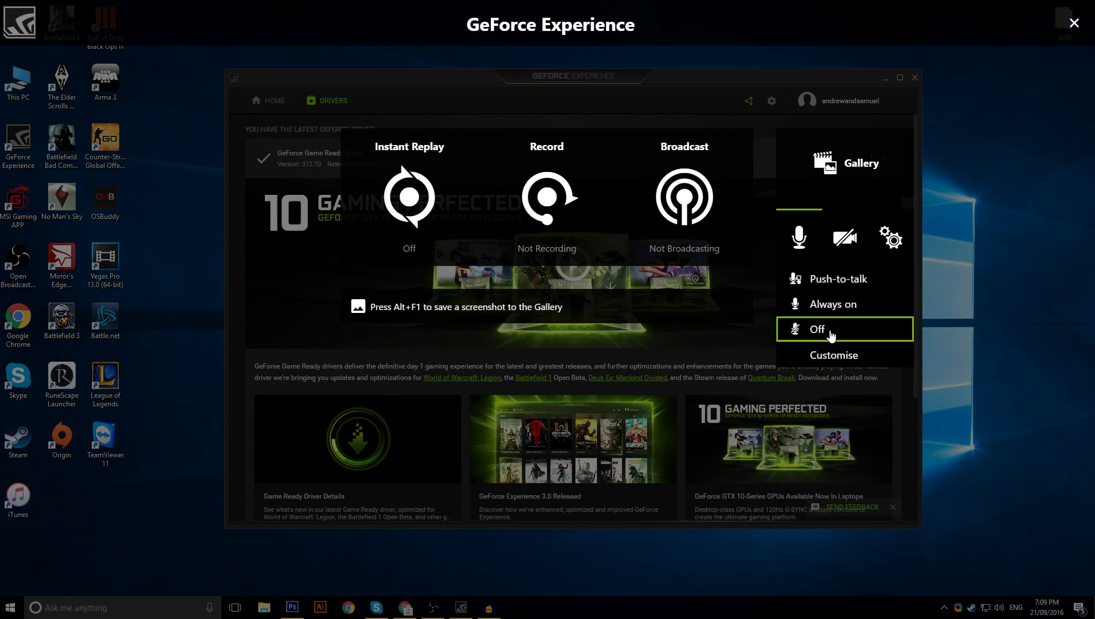
click(832, 355)
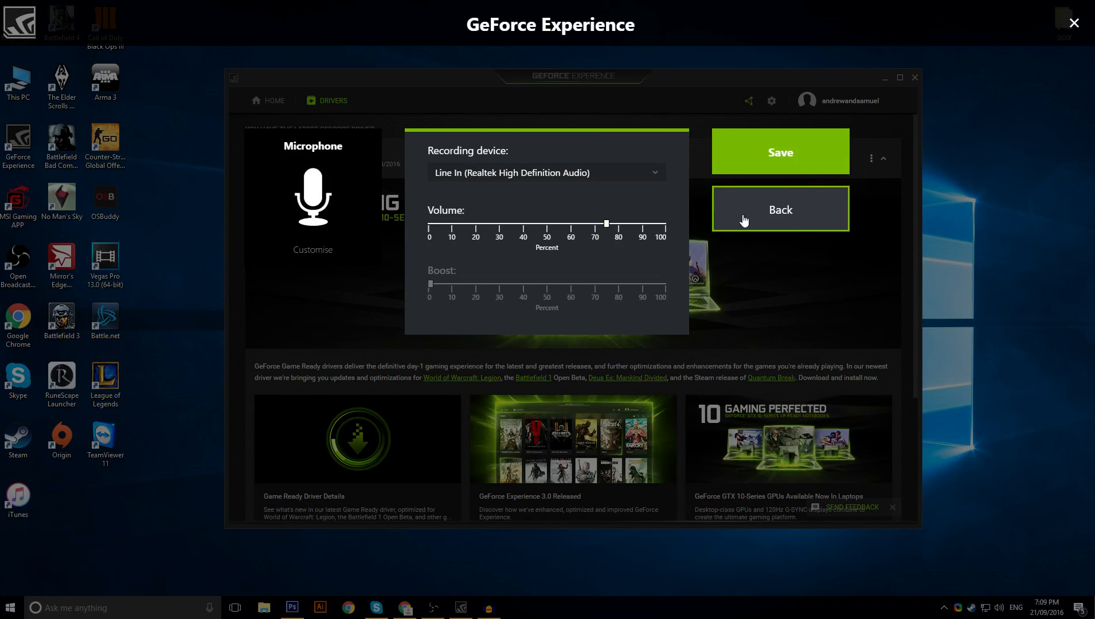
mouse_move(782, 233)
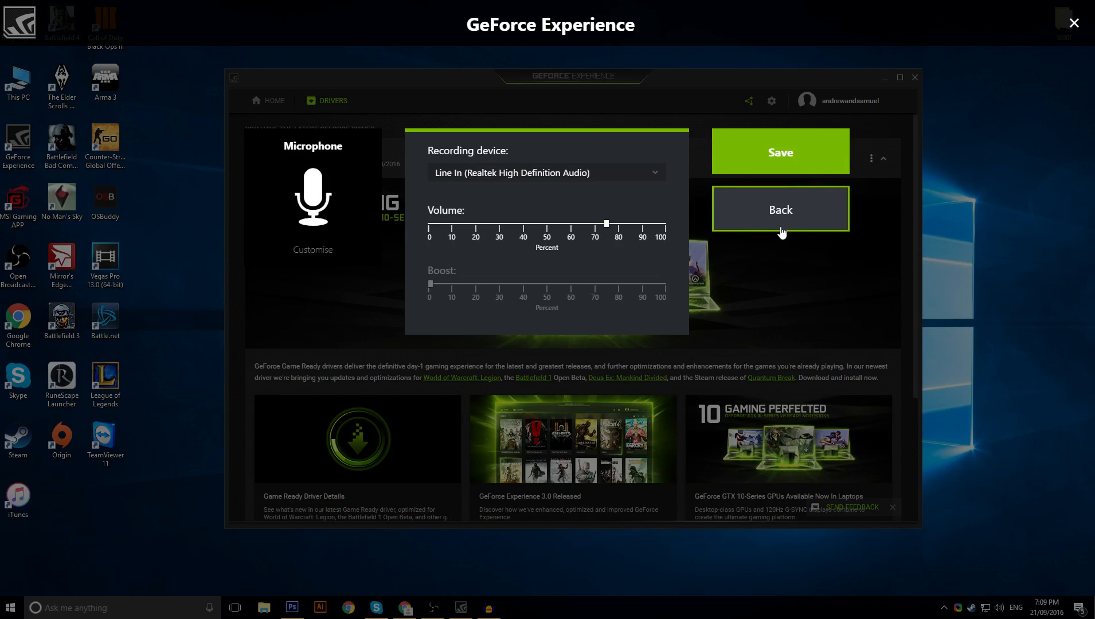
click(780, 210)
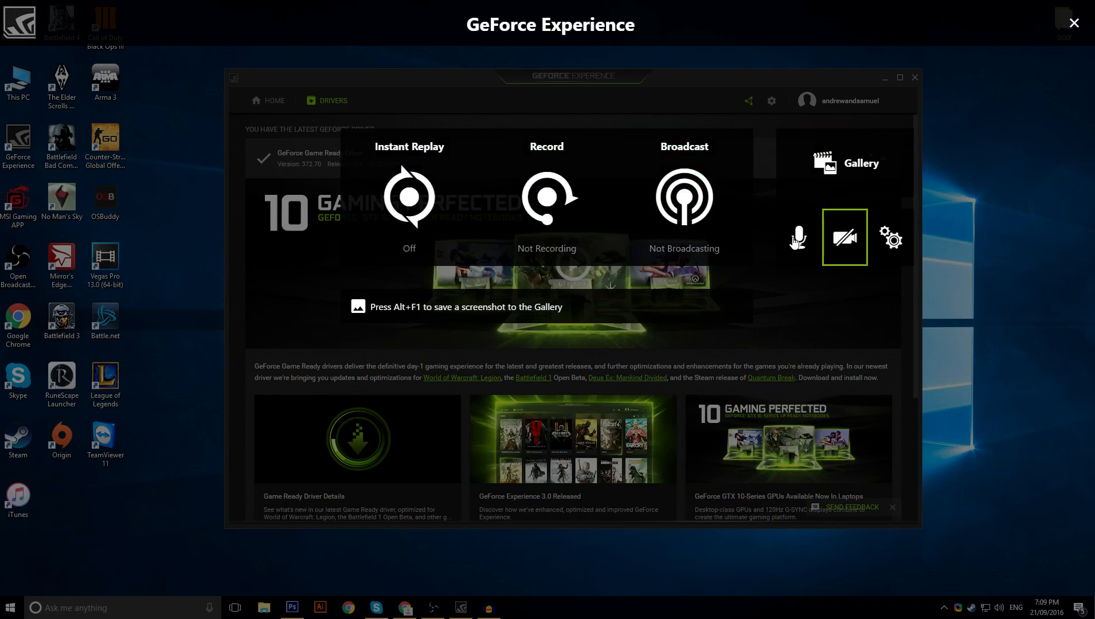
click(798, 237)
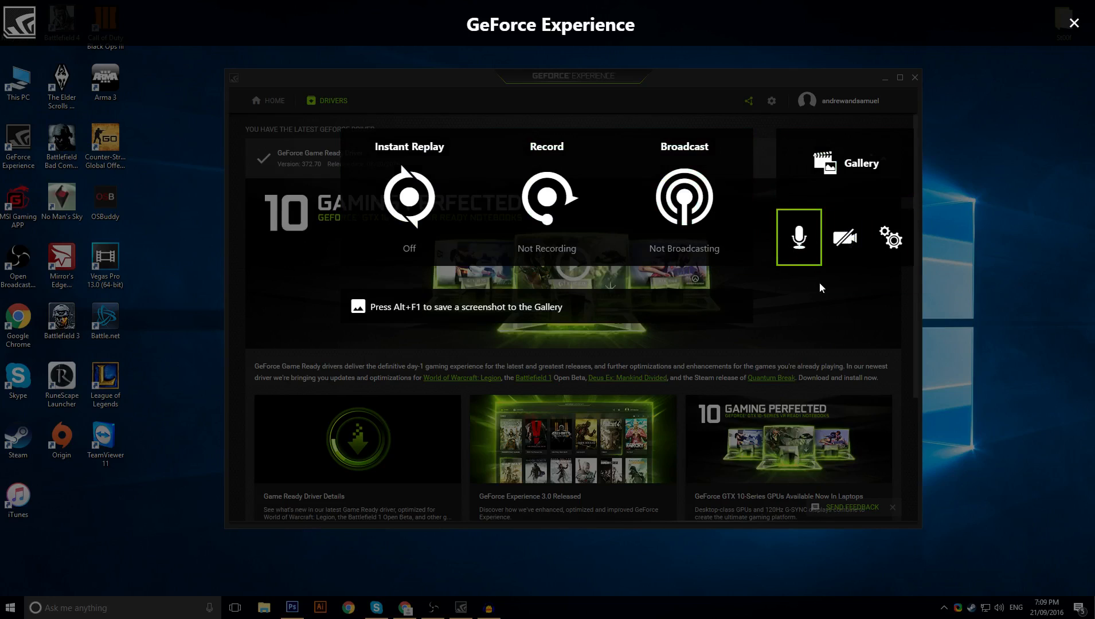
mouse_move(891, 238)
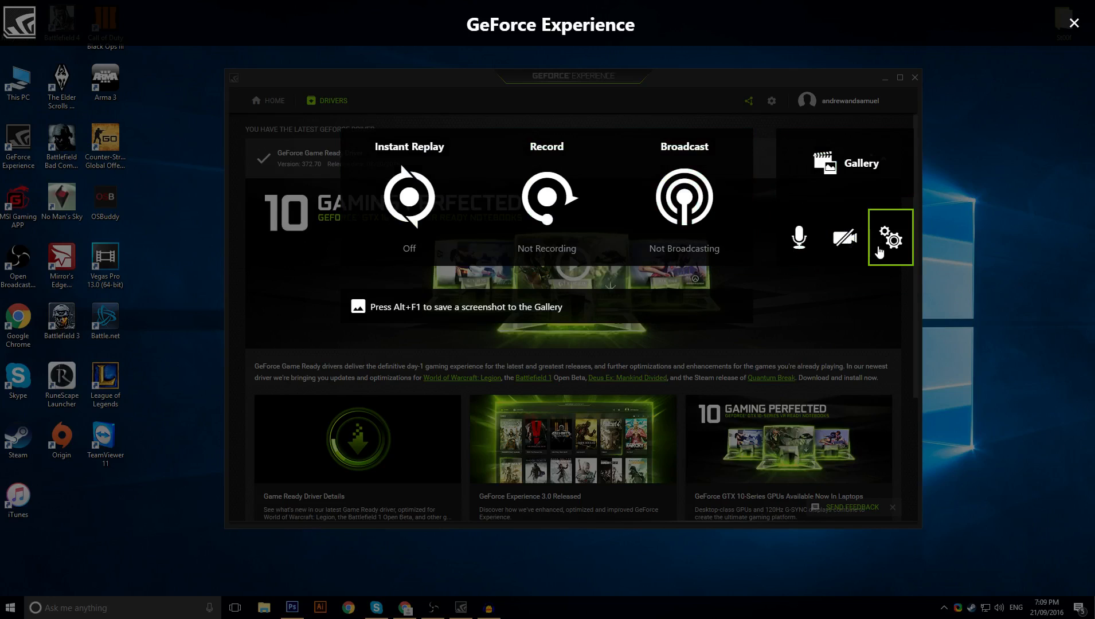
- View the Connect preferences listing Google, imgur, Twitch and YouTube, none logged in
click(890, 237)
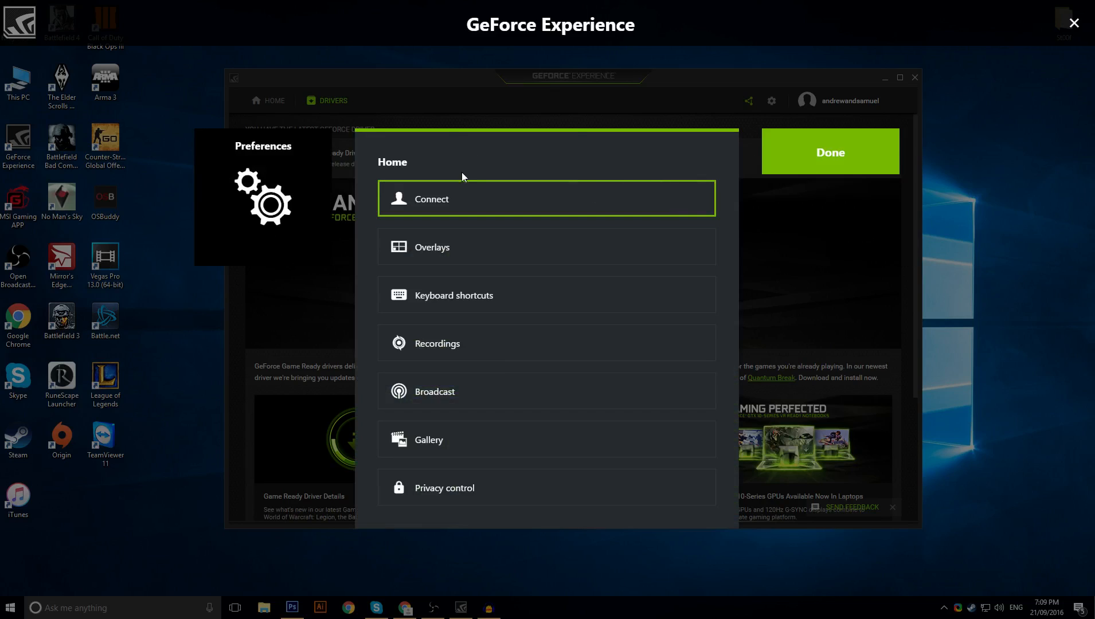
click(891, 238)
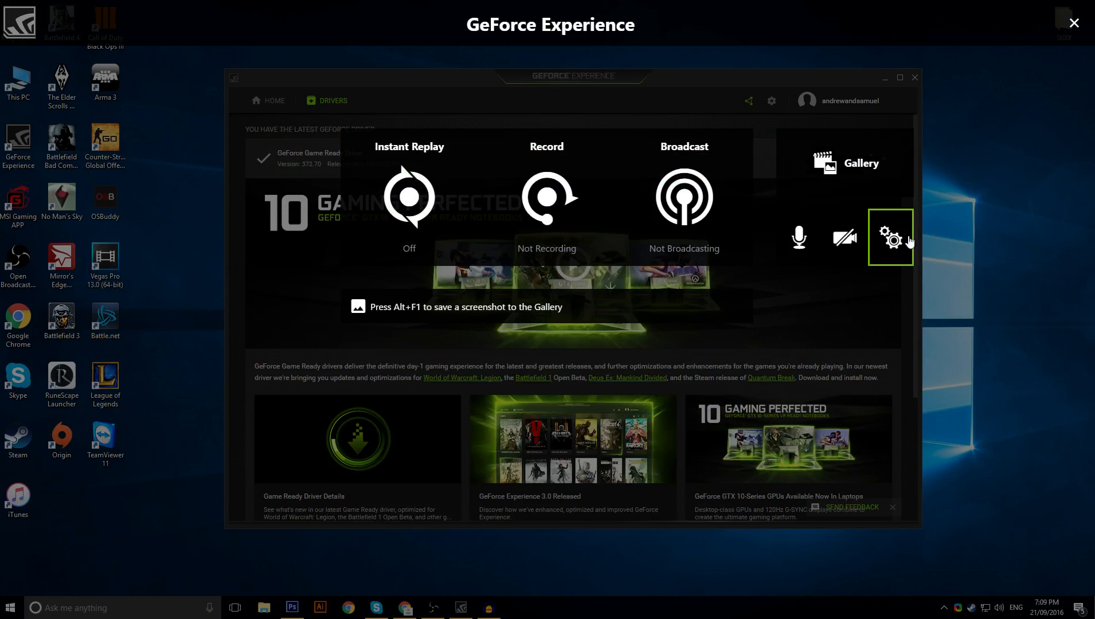
mouse_move(891, 230)
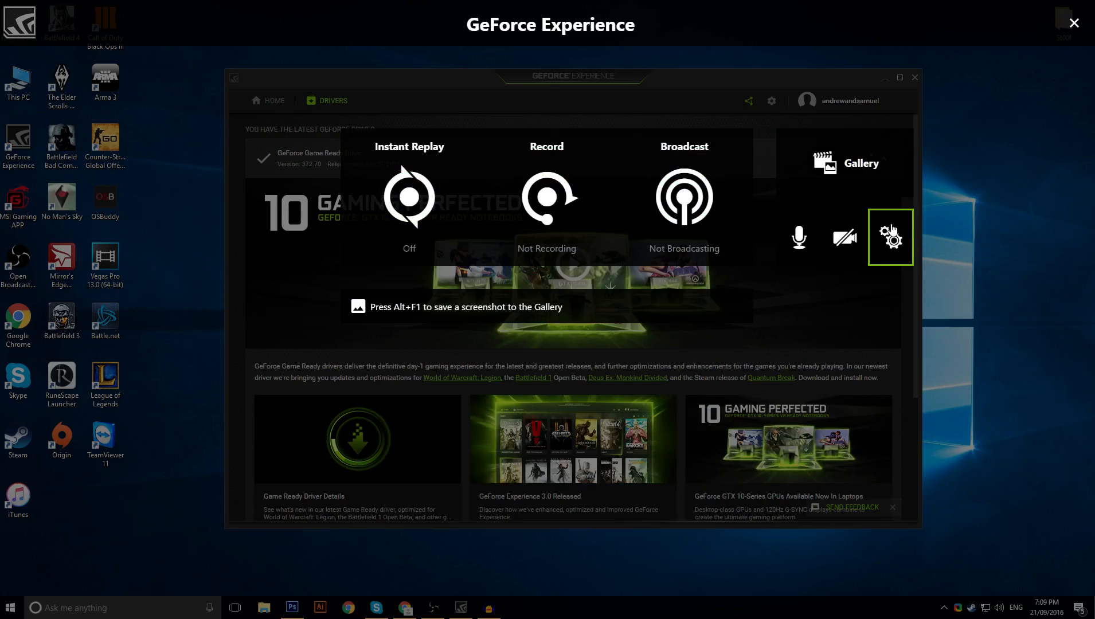
click(889, 236)
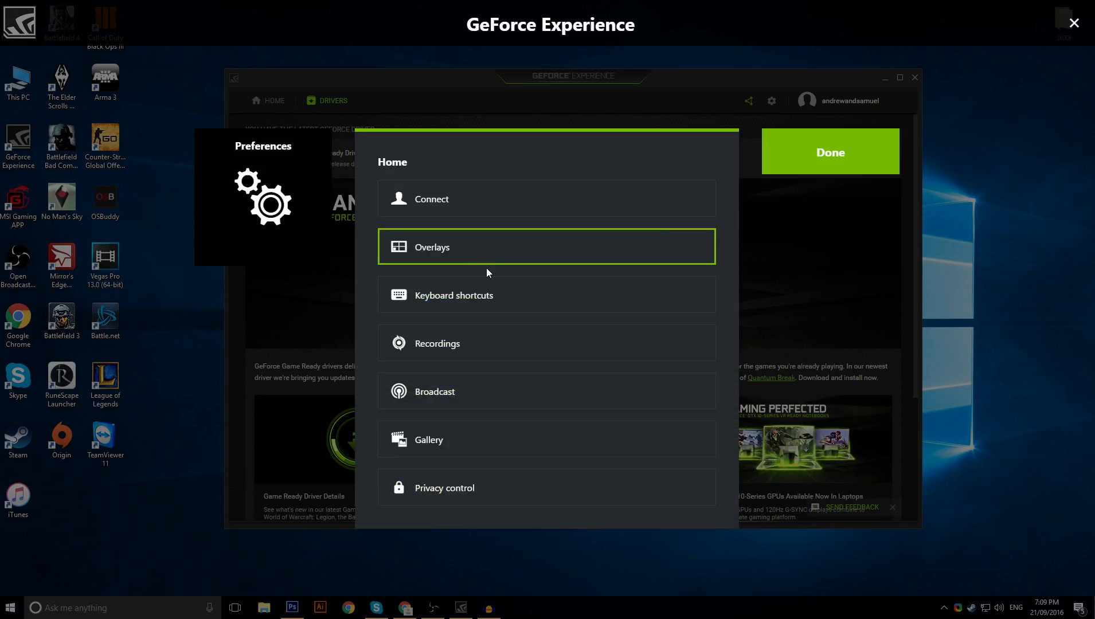
mouse_move(474, 295)
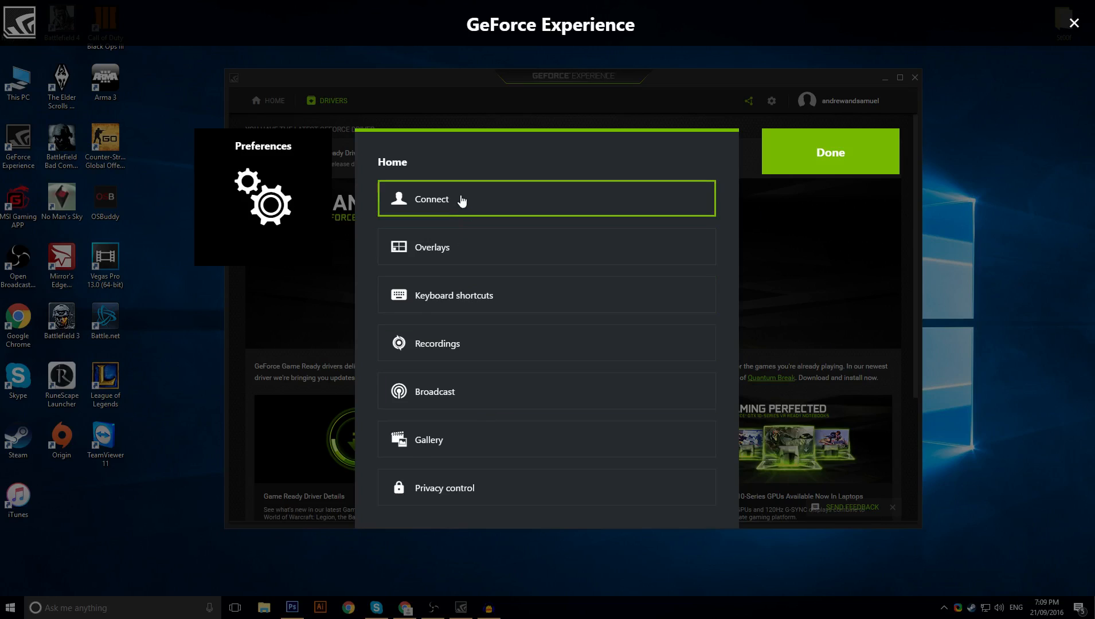
click(547, 199)
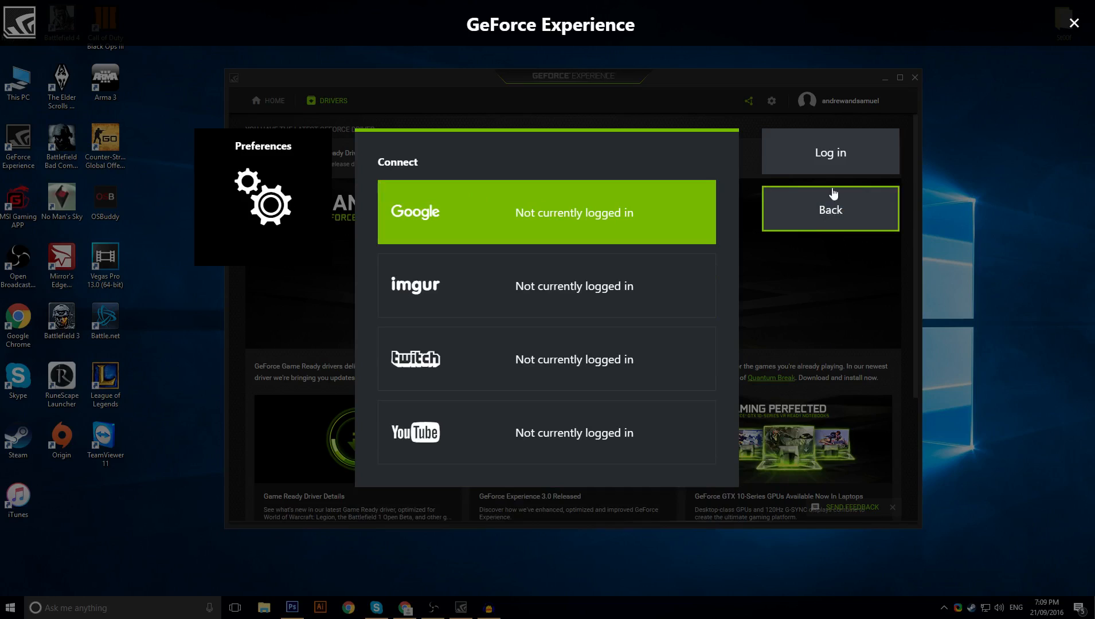
- In Overlays preferences, place the FPS counter in the top-right corner
click(830, 152)
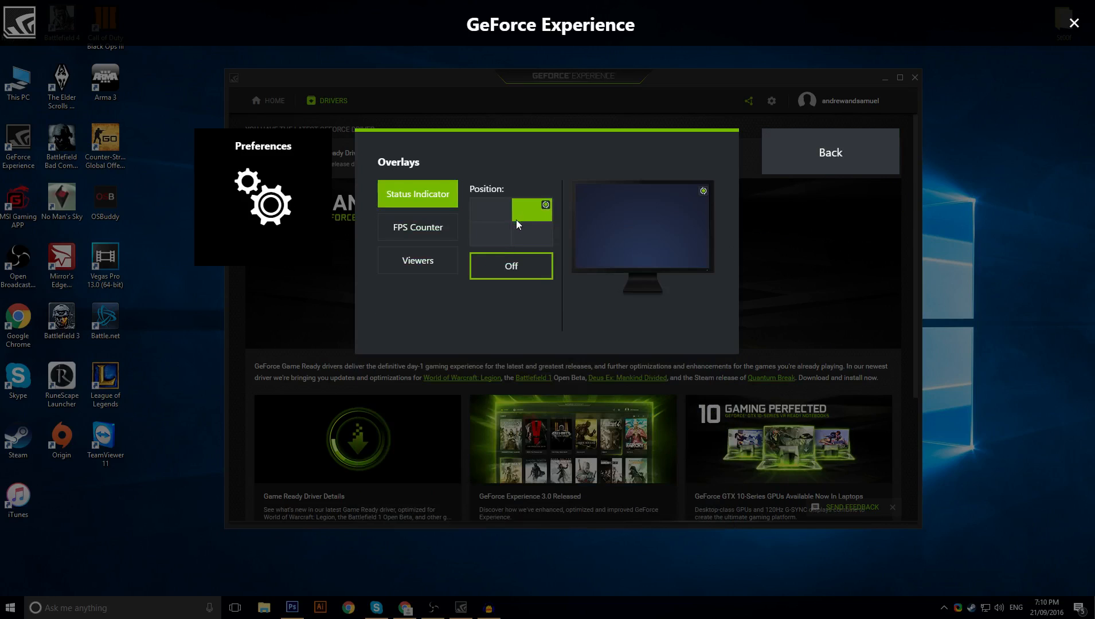
mouse_move(564, 204)
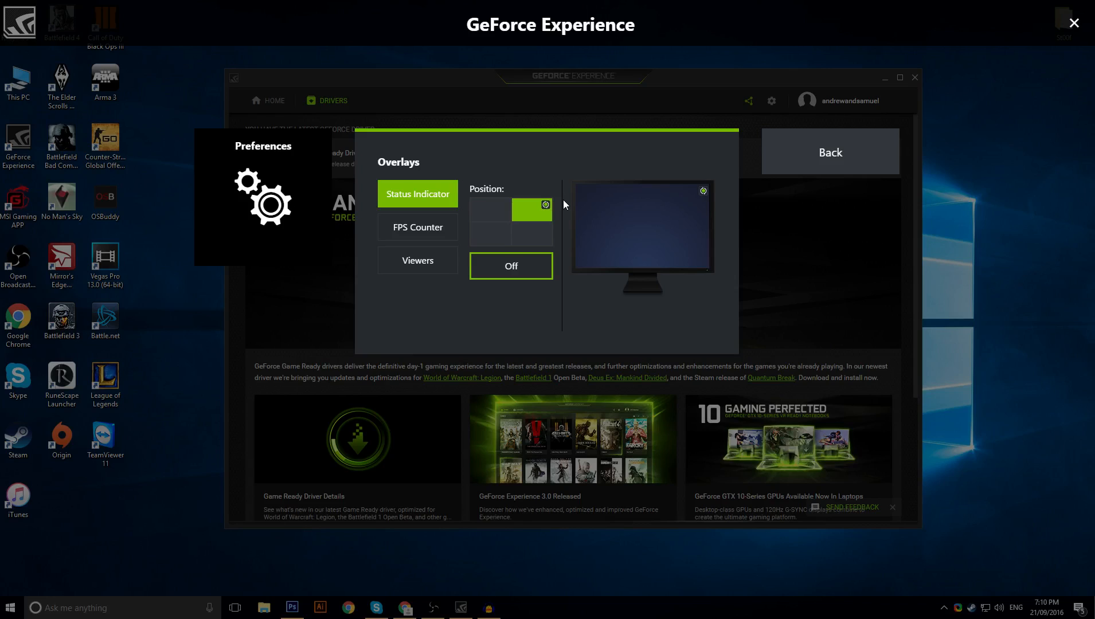
click(417, 227)
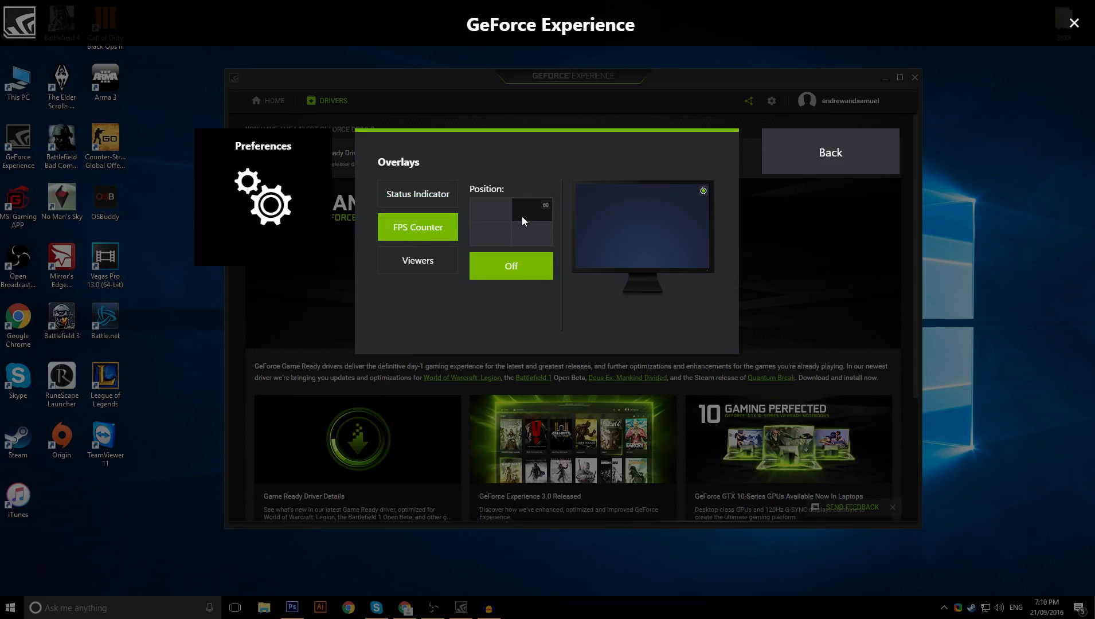
click(531, 206)
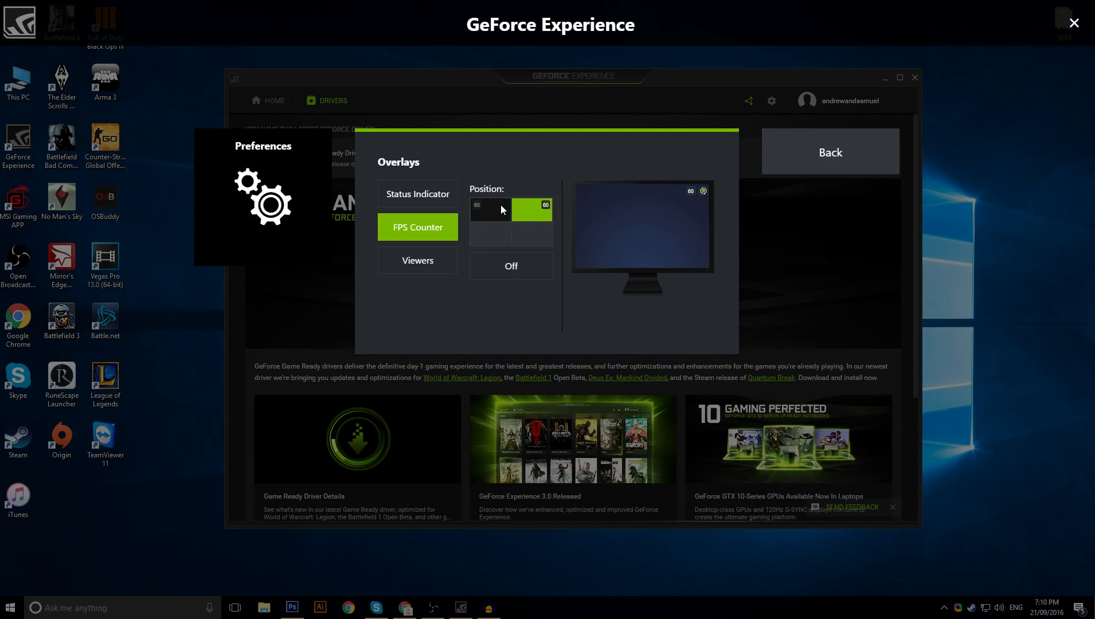
click(489, 211)
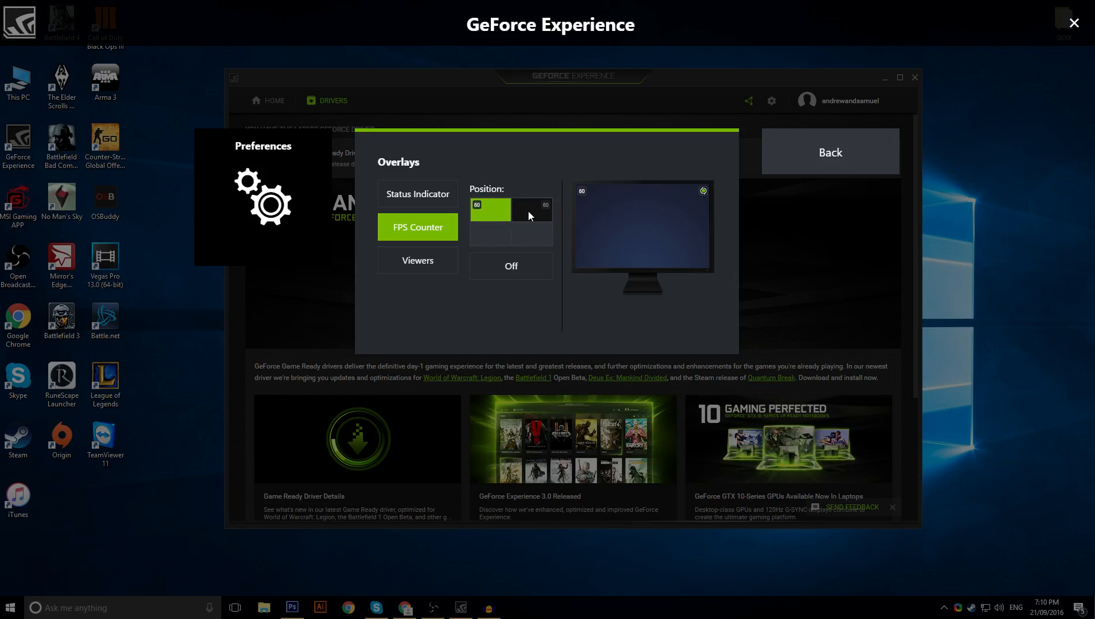
click(532, 209)
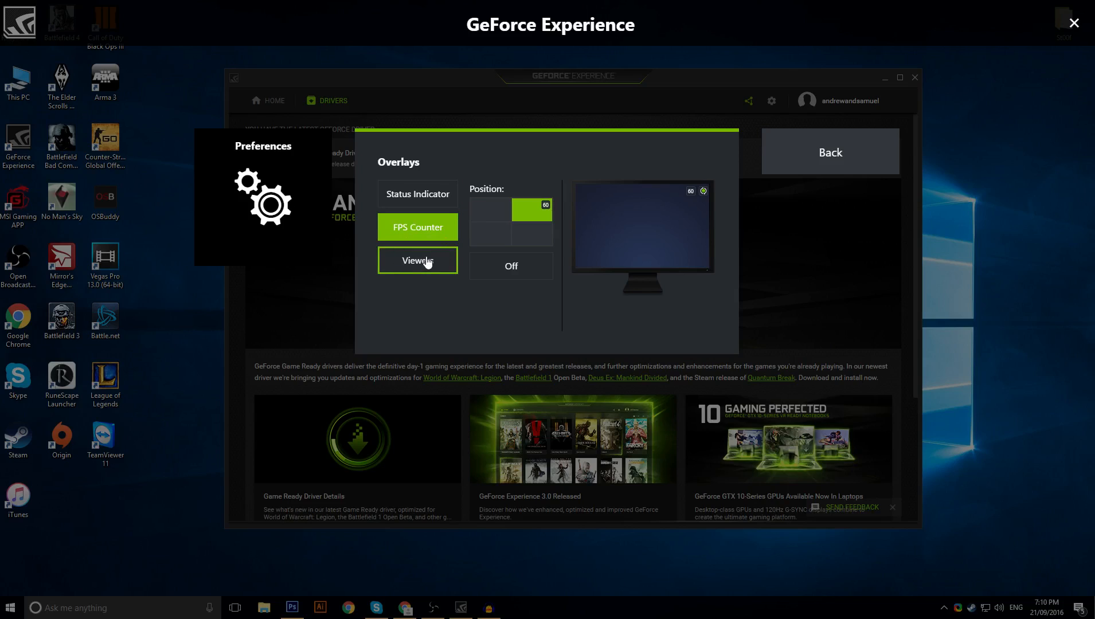
- Turn the Viewers overlay off and return to the preferences list
click(418, 260)
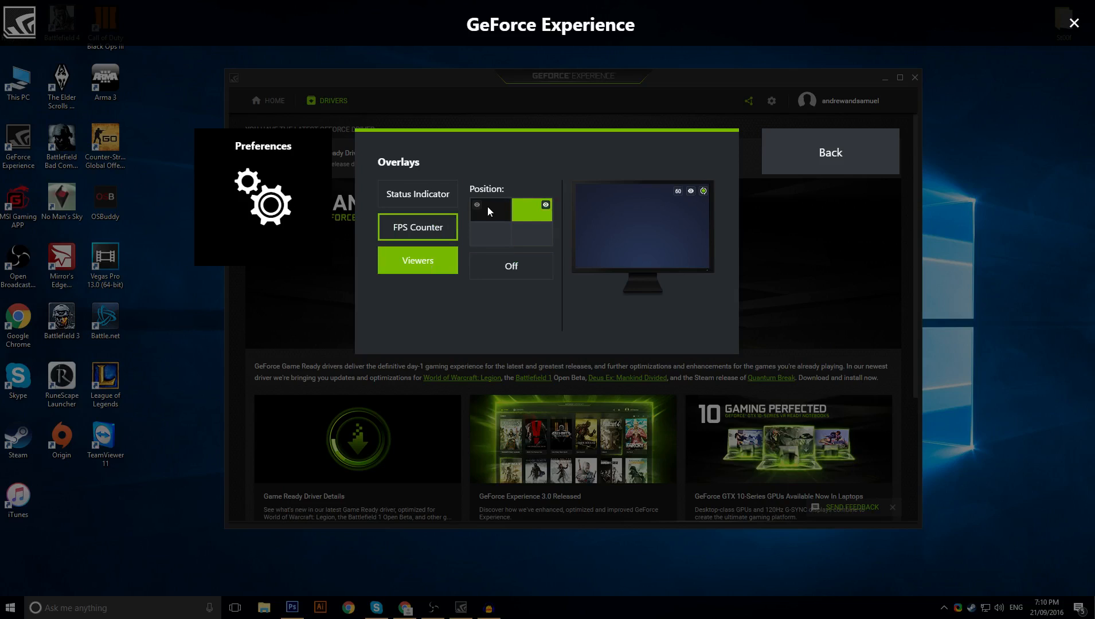
click(539, 235)
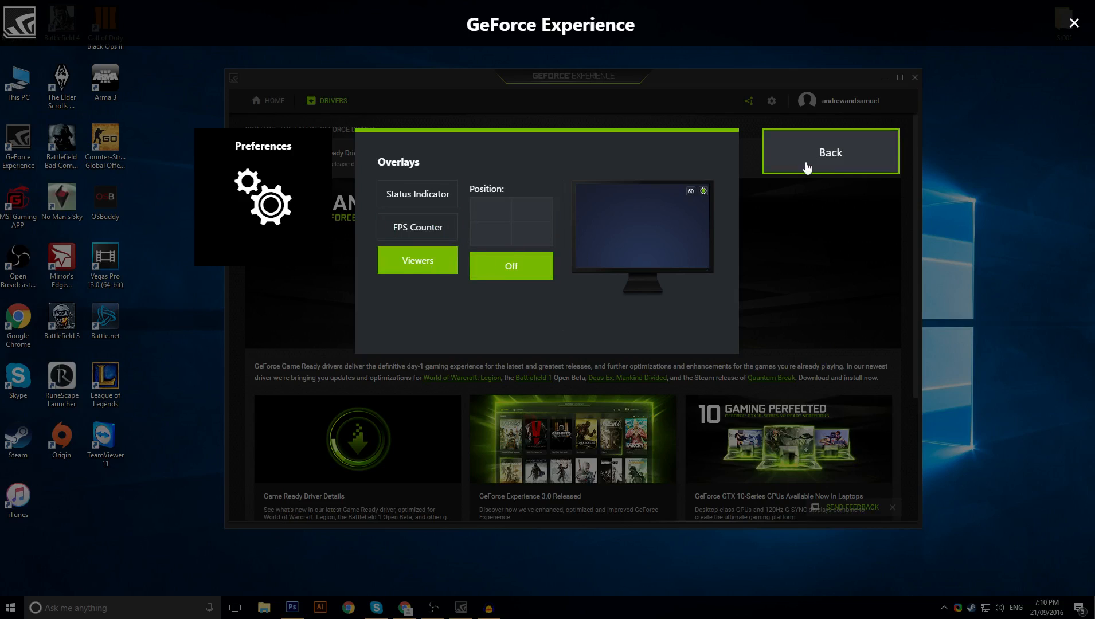
click(829, 151)
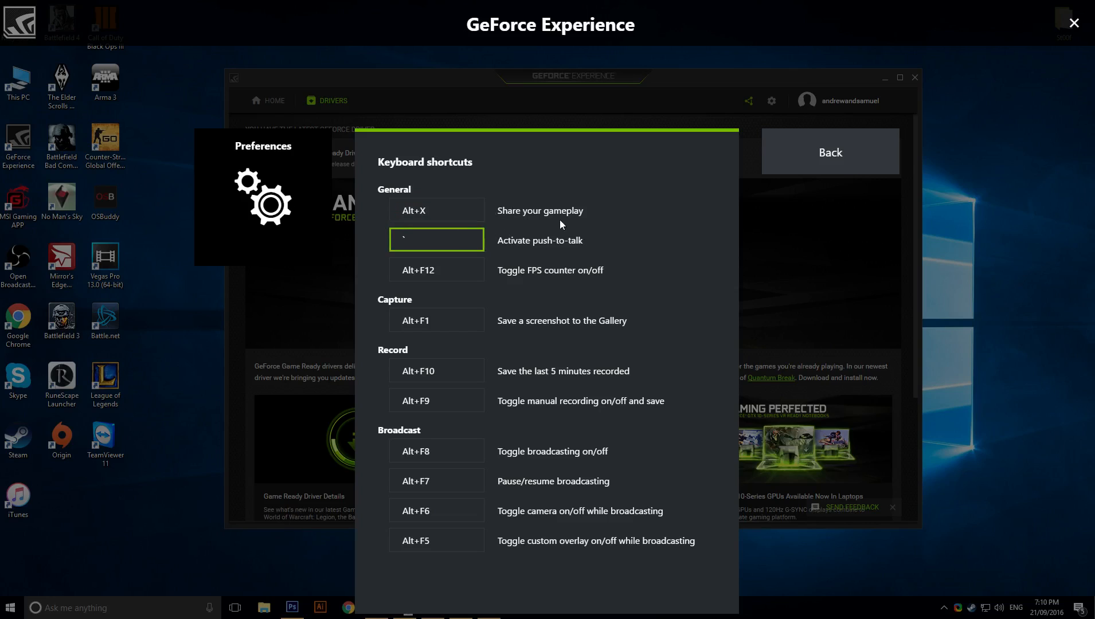
click(435, 209)
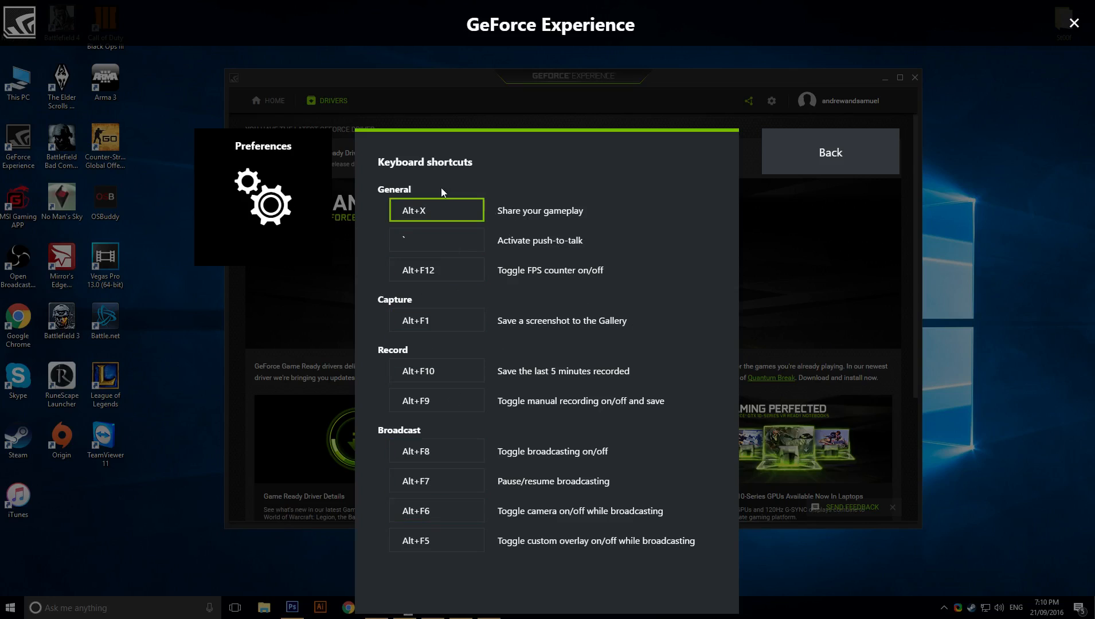
mouse_move(824, 184)
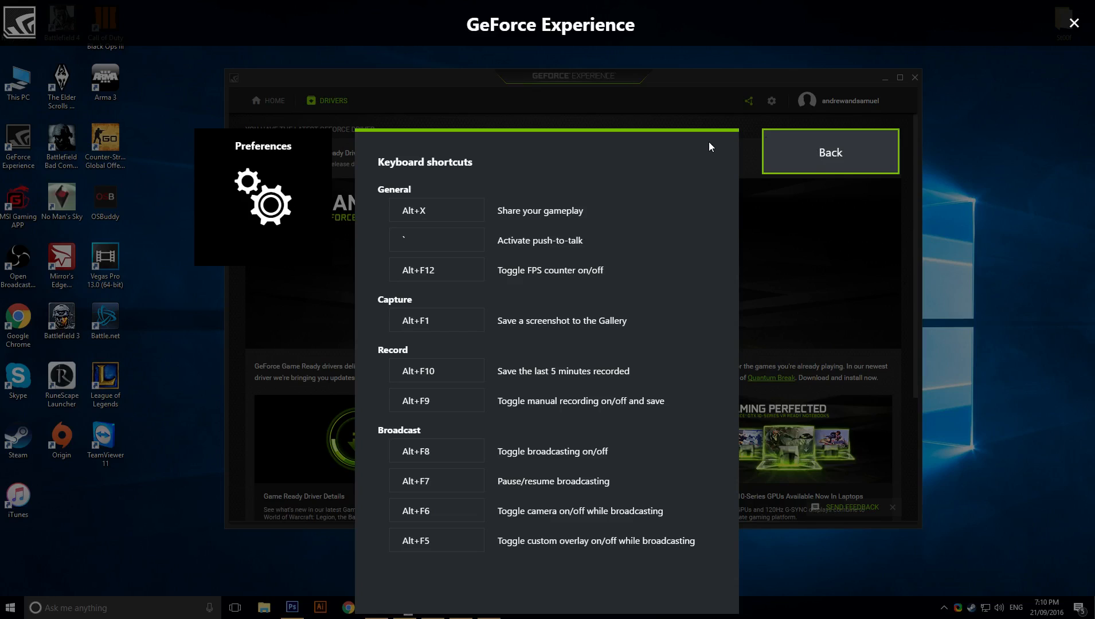
click(830, 152)
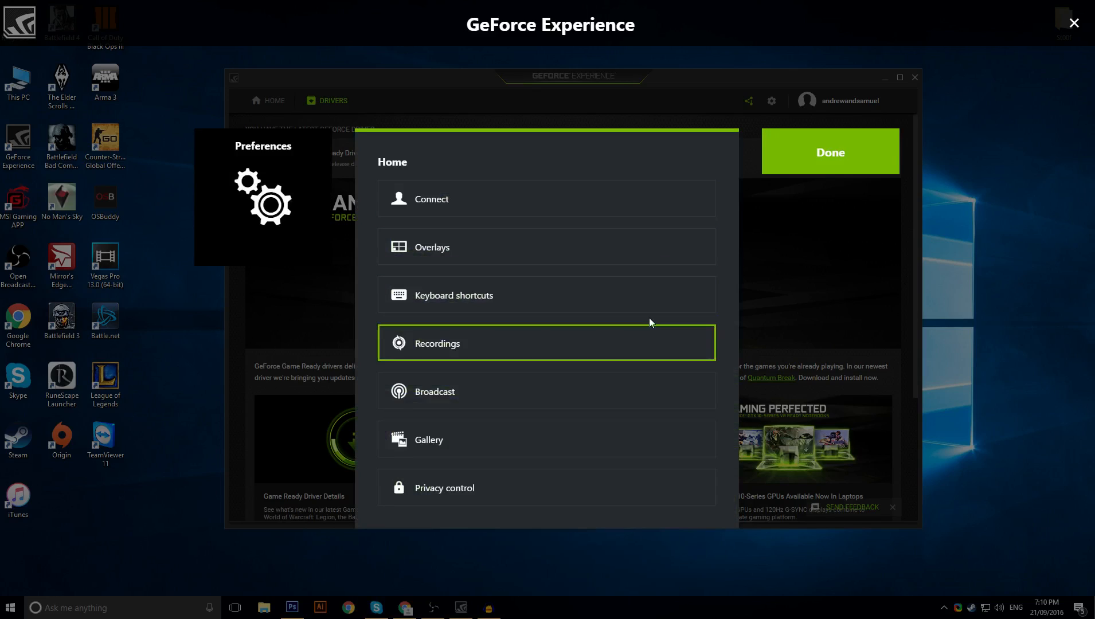
mouse_move(496, 351)
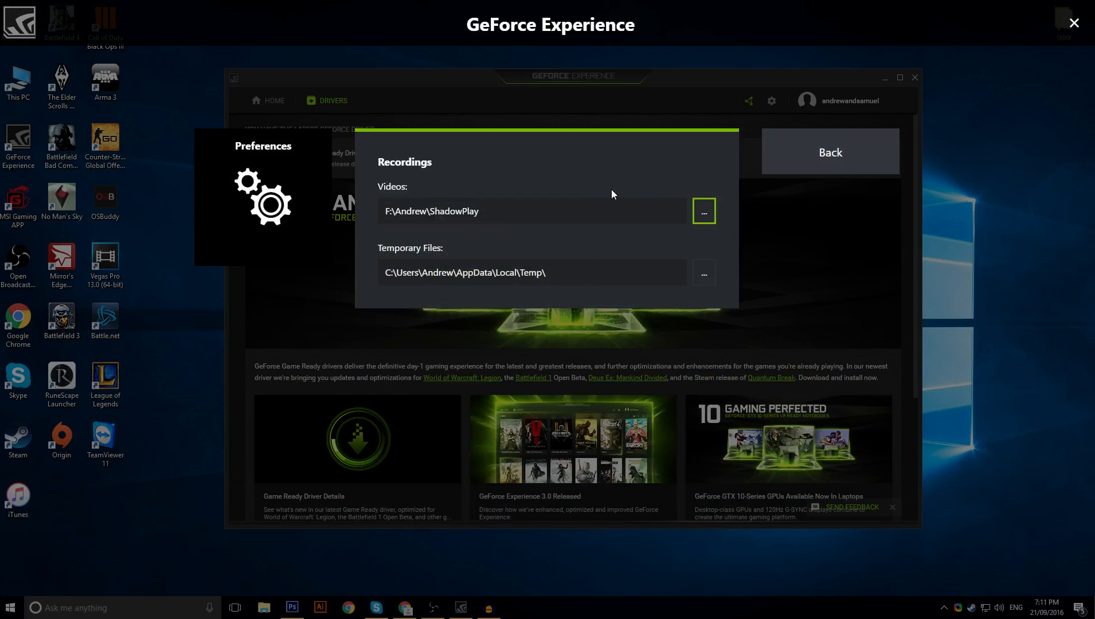
mouse_move(721, 203)
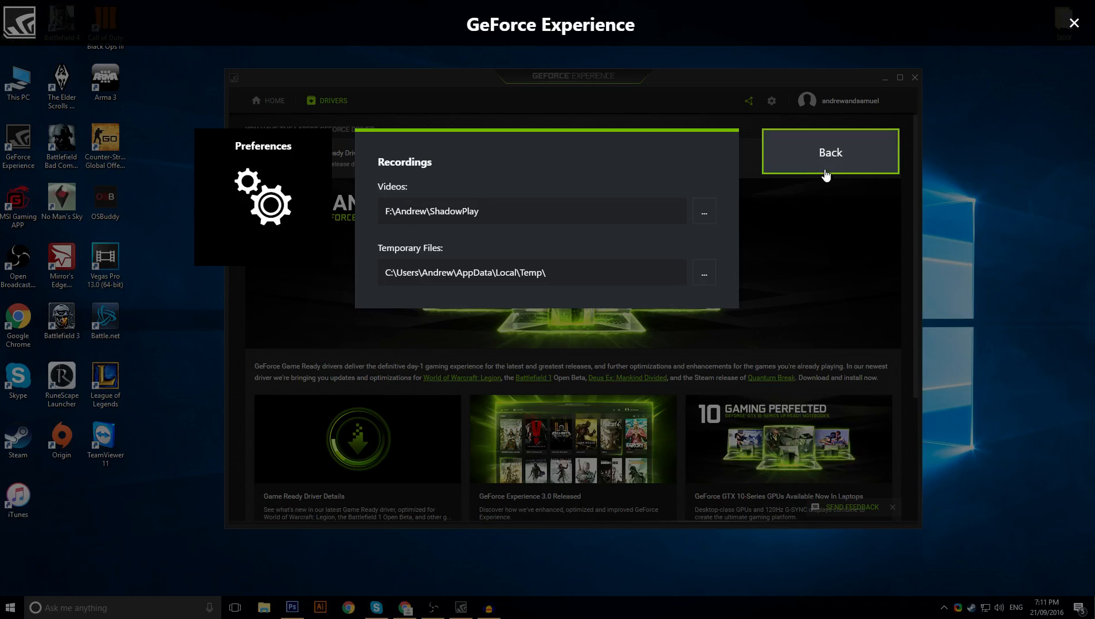
mouse_move(827, 175)
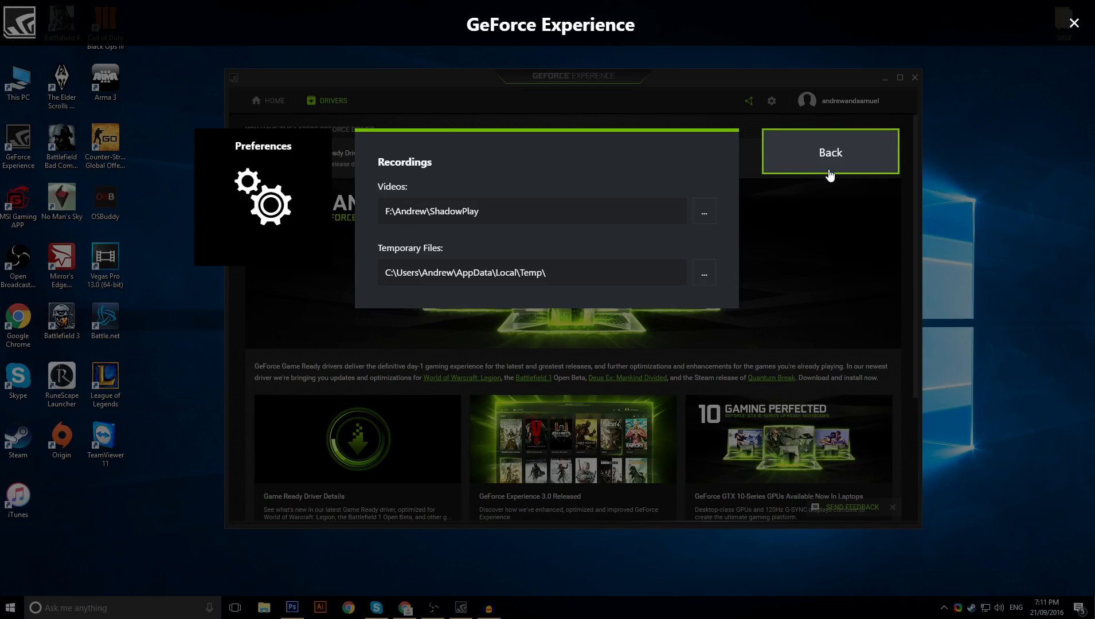
click(830, 151)
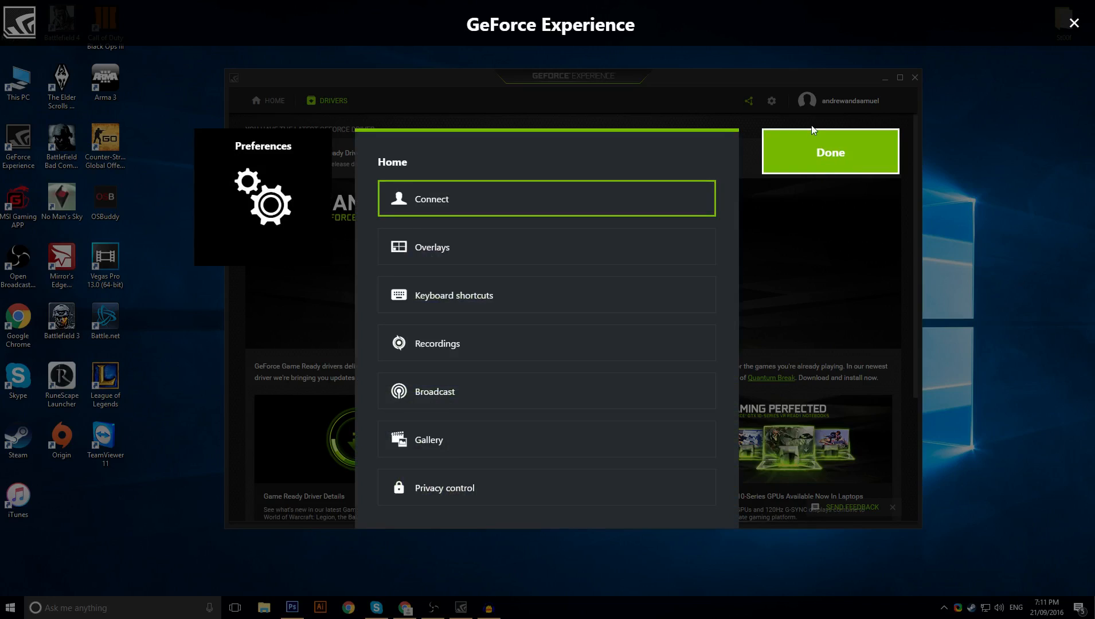
mouse_move(521, 497)
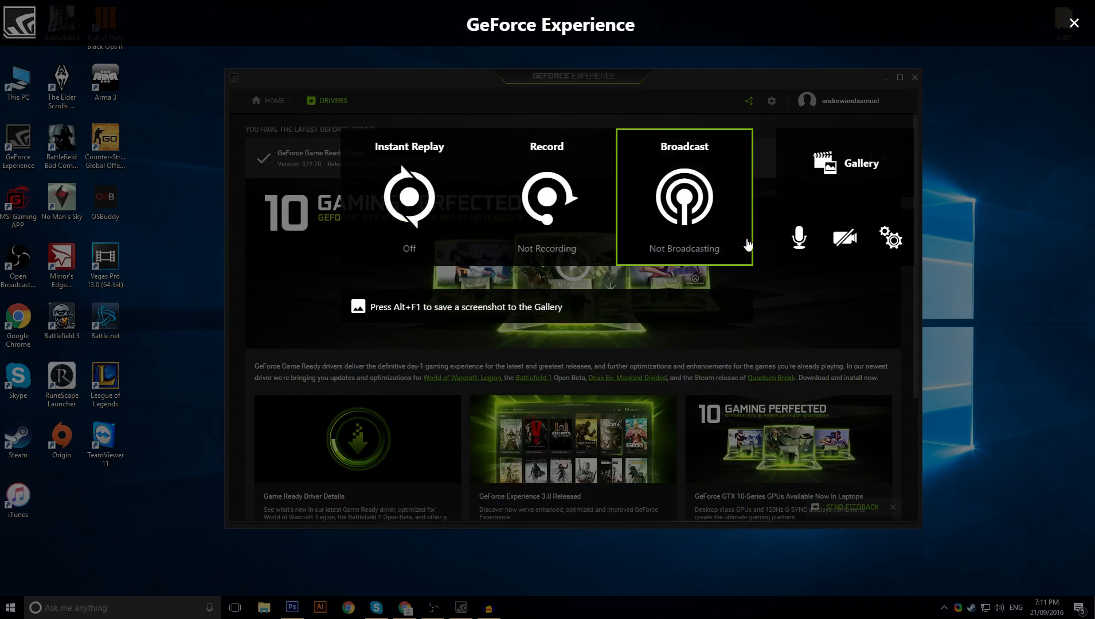
mouse_move(607, 291)
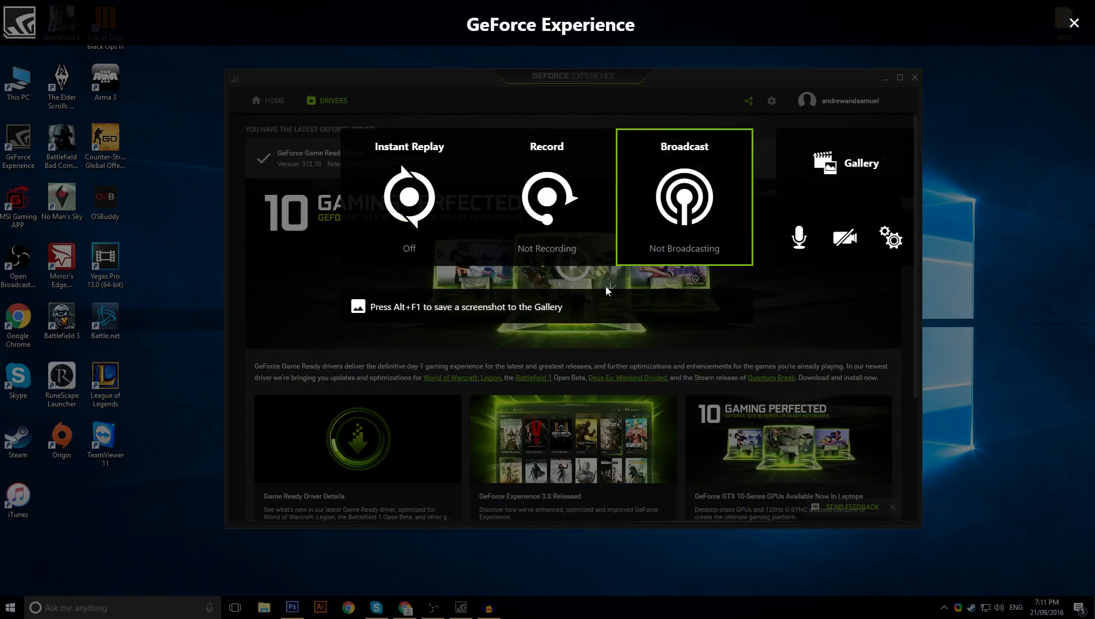